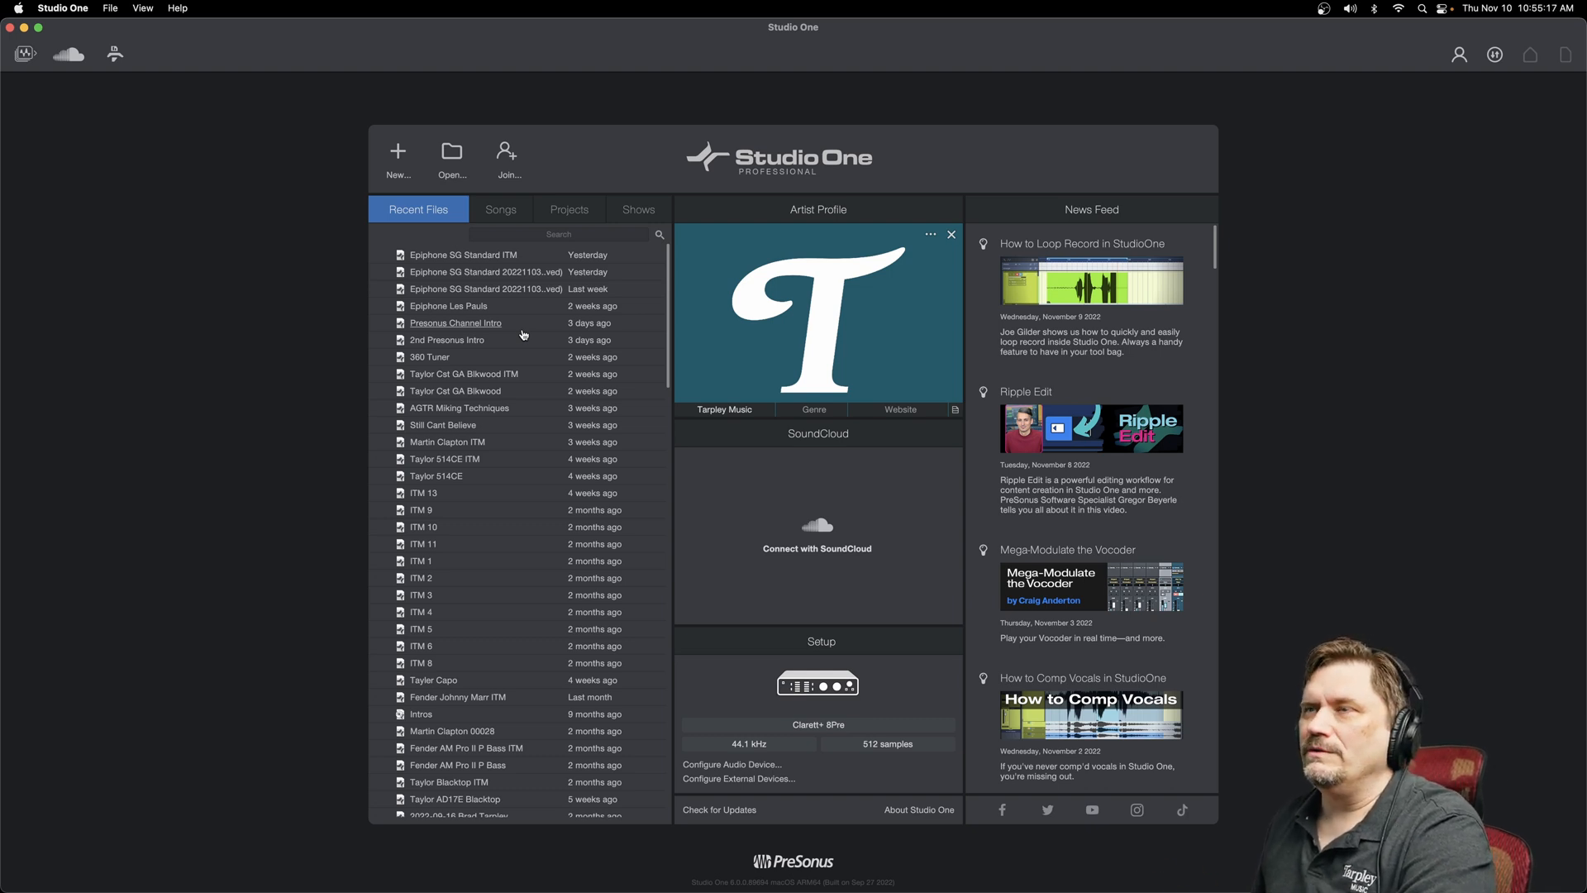
mouse_move(397, 154)
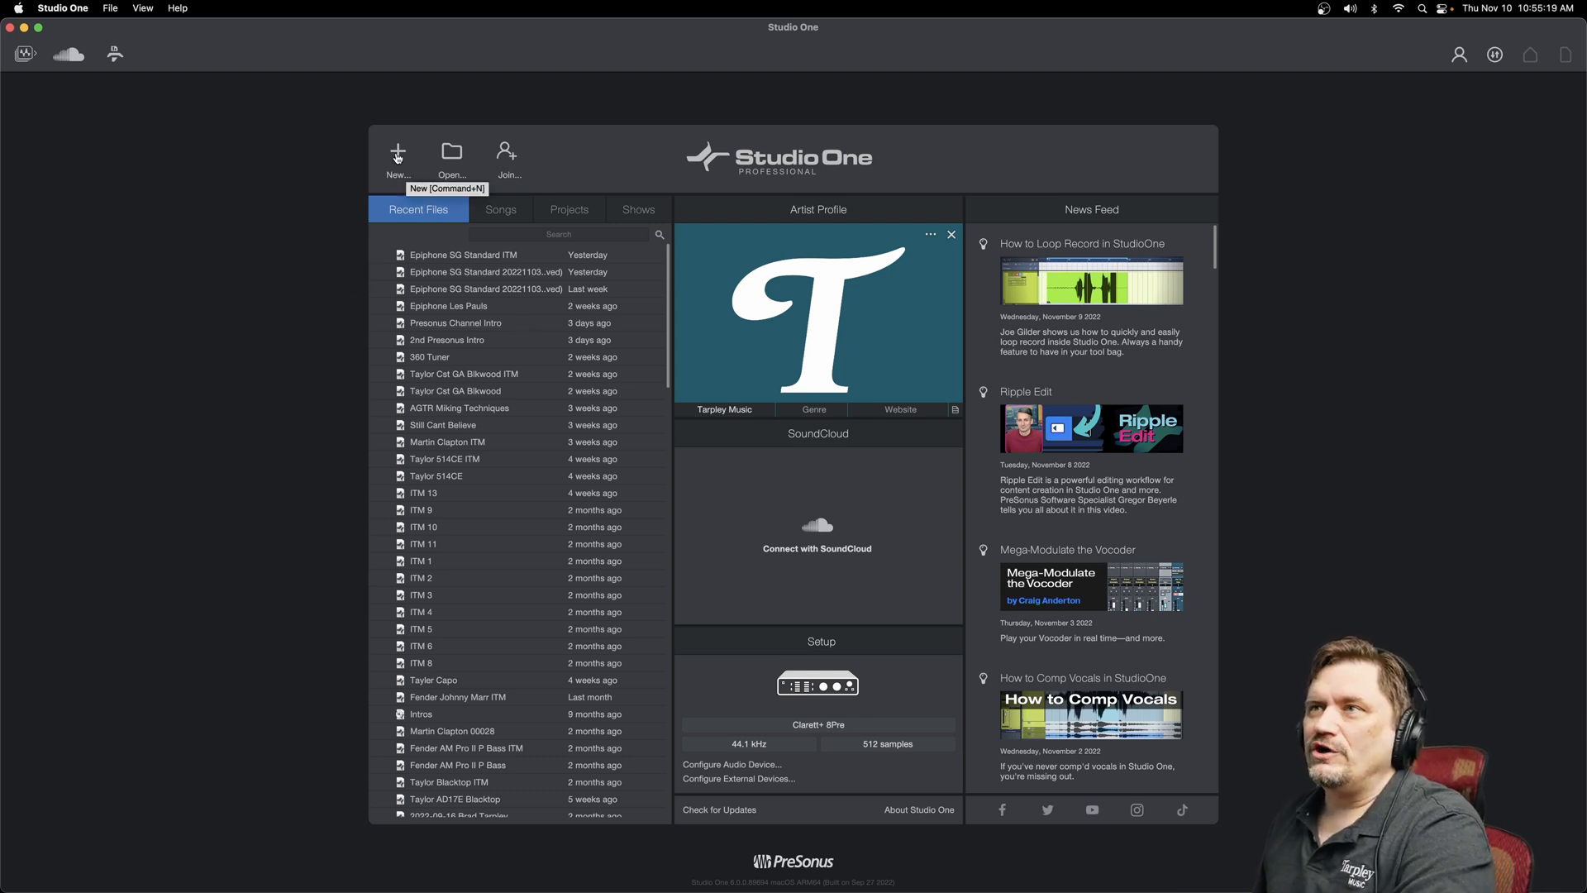
Start a new song from the Start page using the Record and Mix template
click(397, 152)
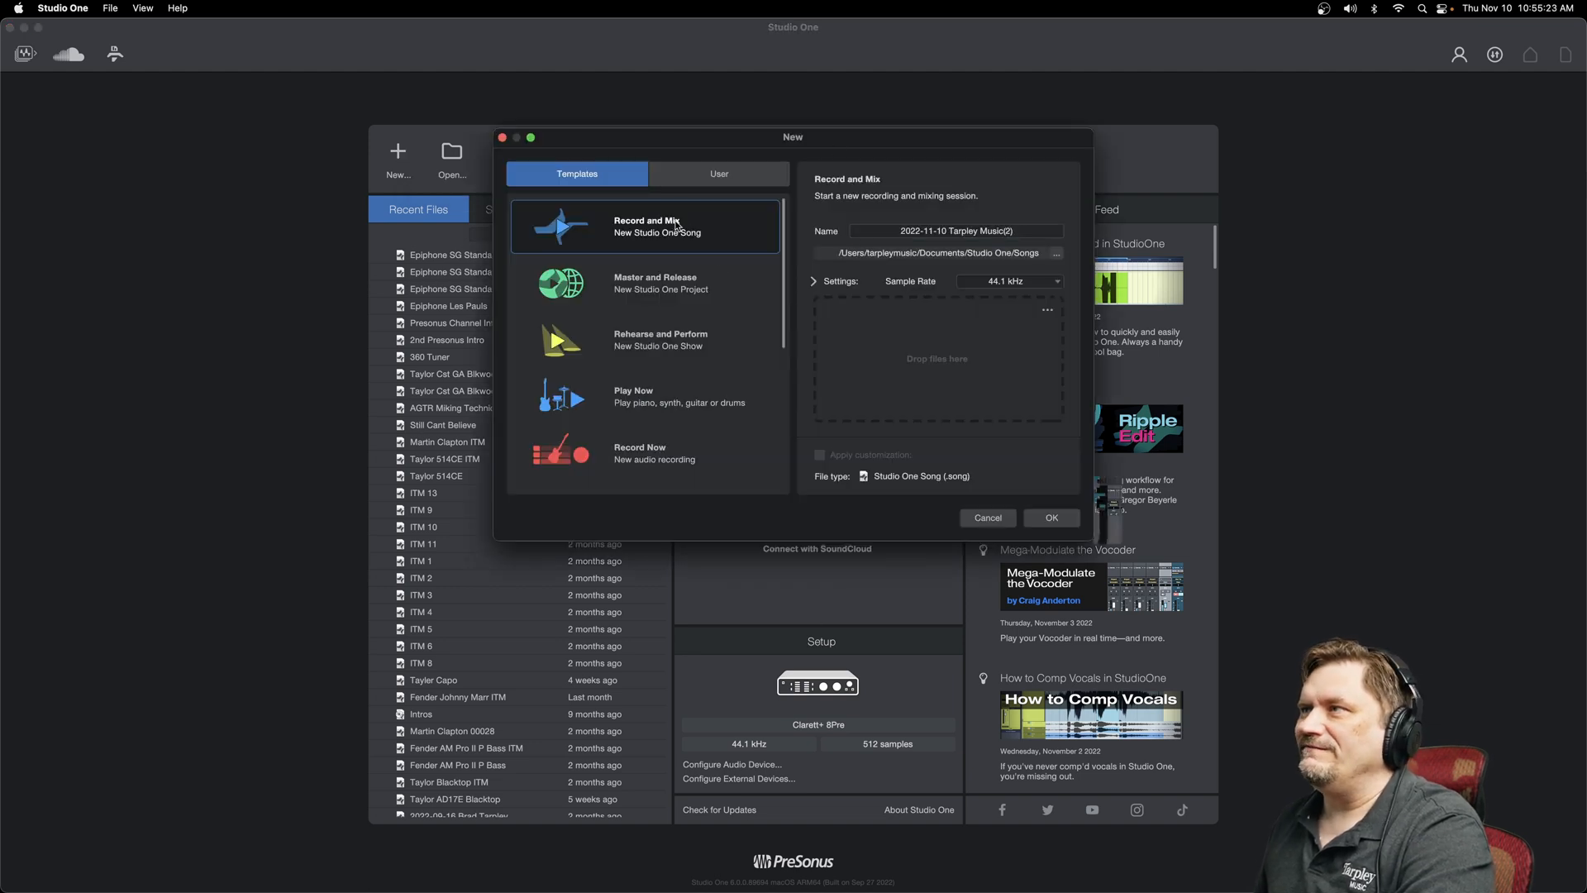
Name the new song 'Test' and create it
click(956, 231)
text(Test)
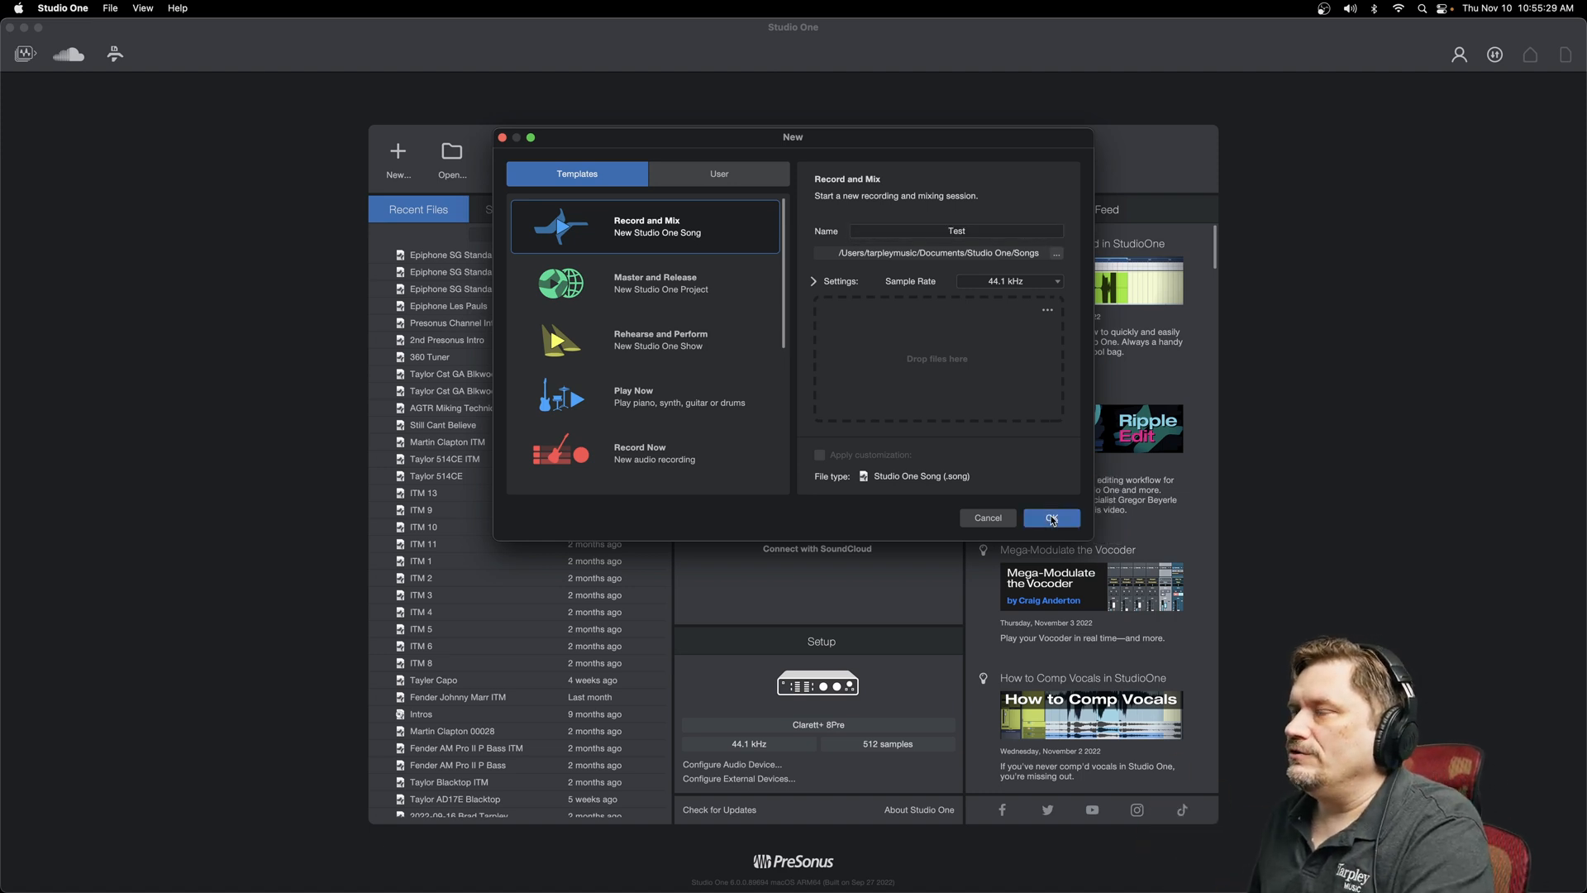
click(1051, 518)
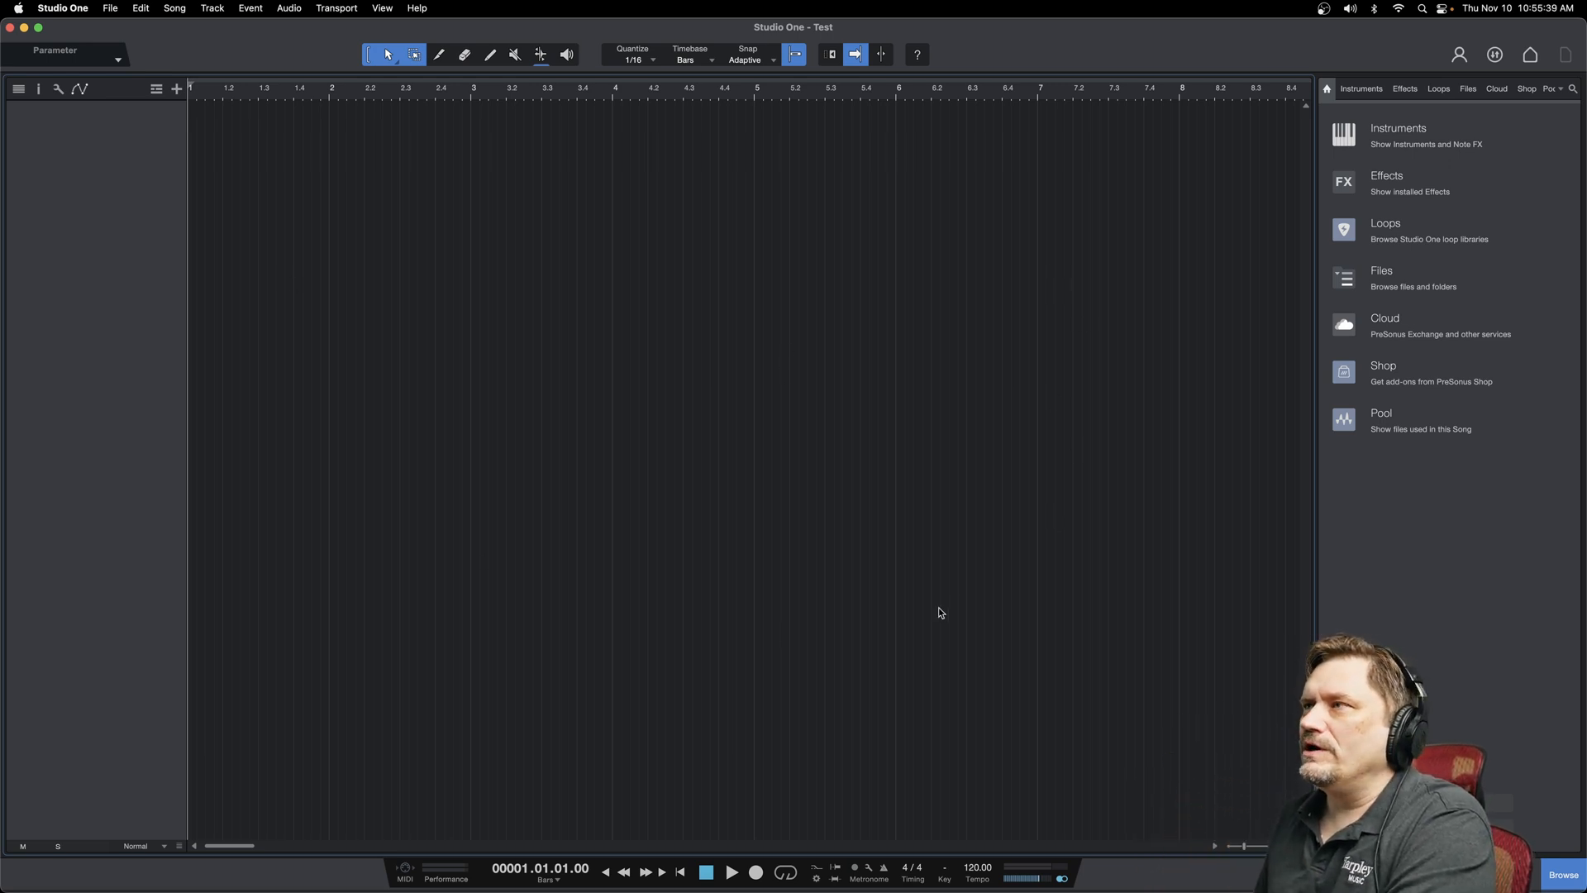
mouse_move(73, 373)
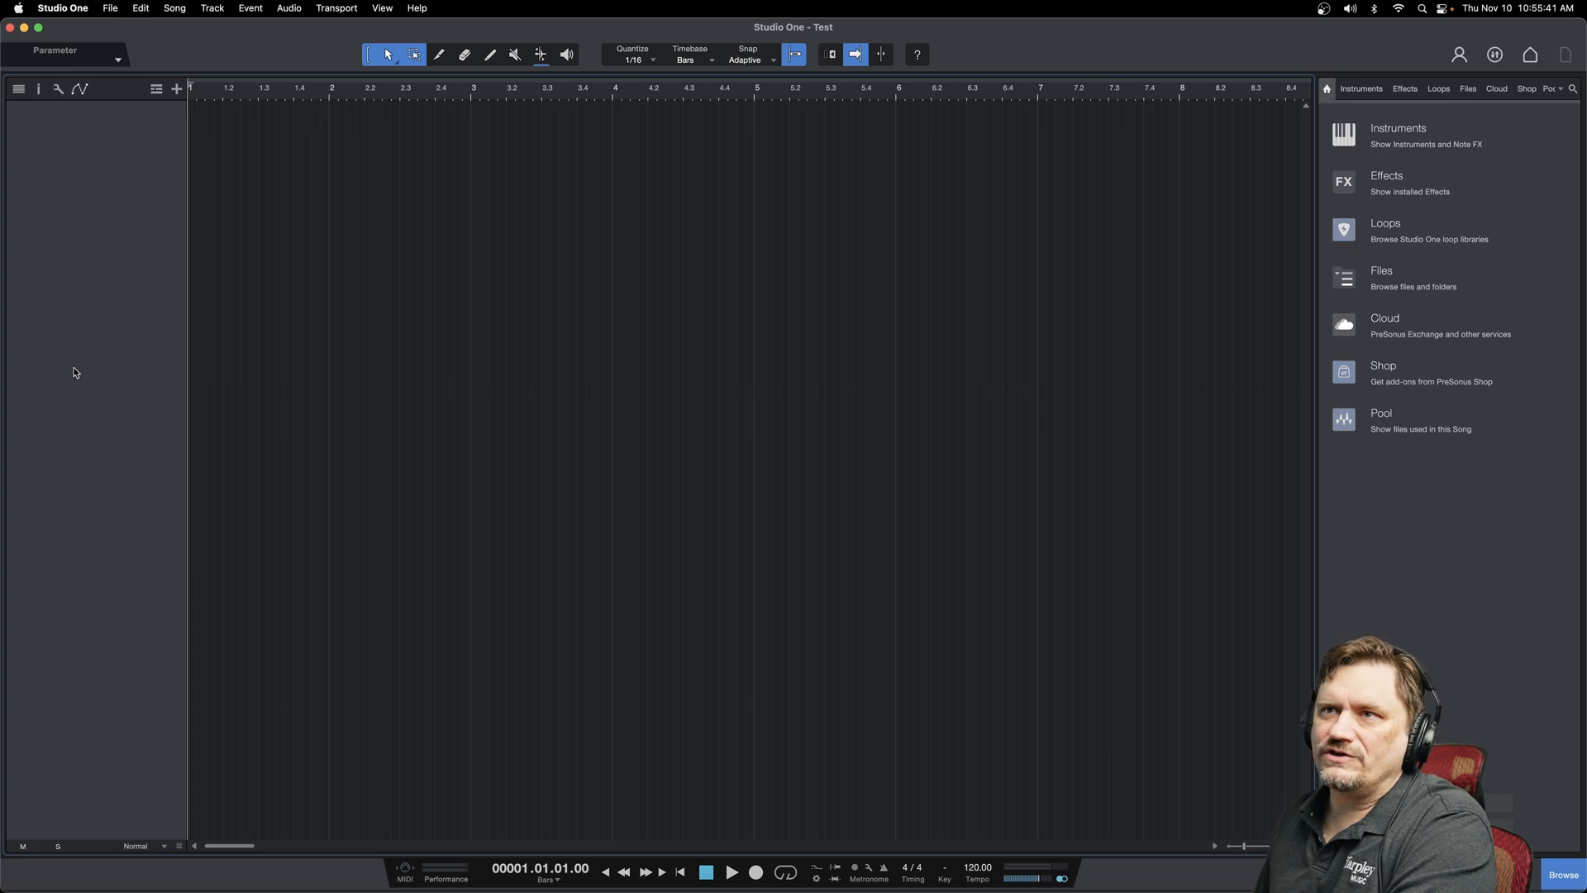
mouse_move(564, 422)
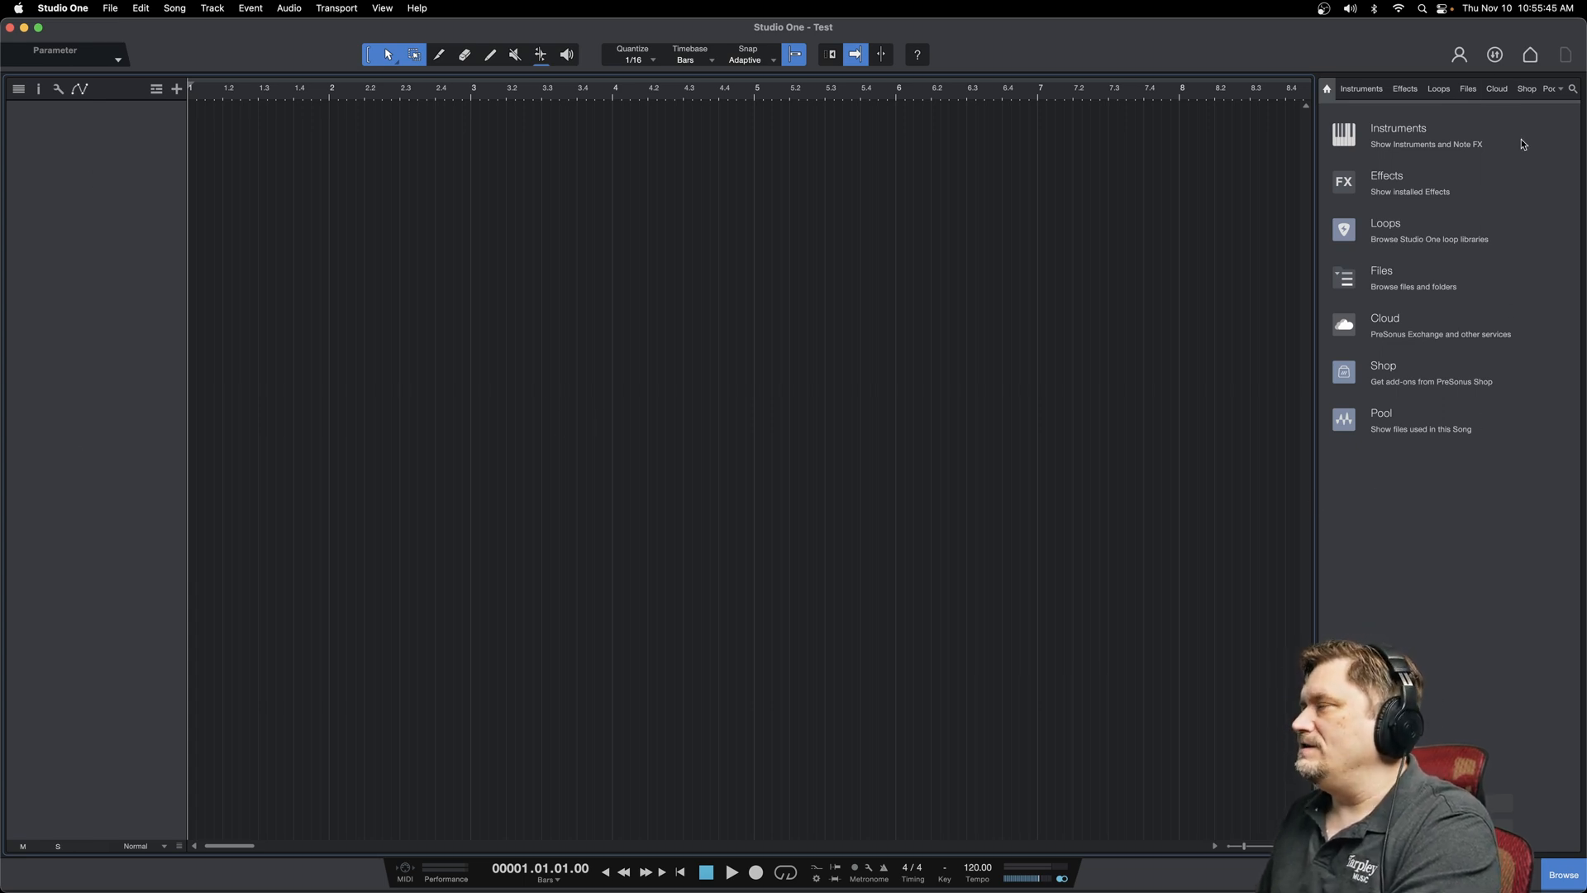
Browse the Instruments and Effects lists in the Browser, then hide the Browser
click(1360, 88)
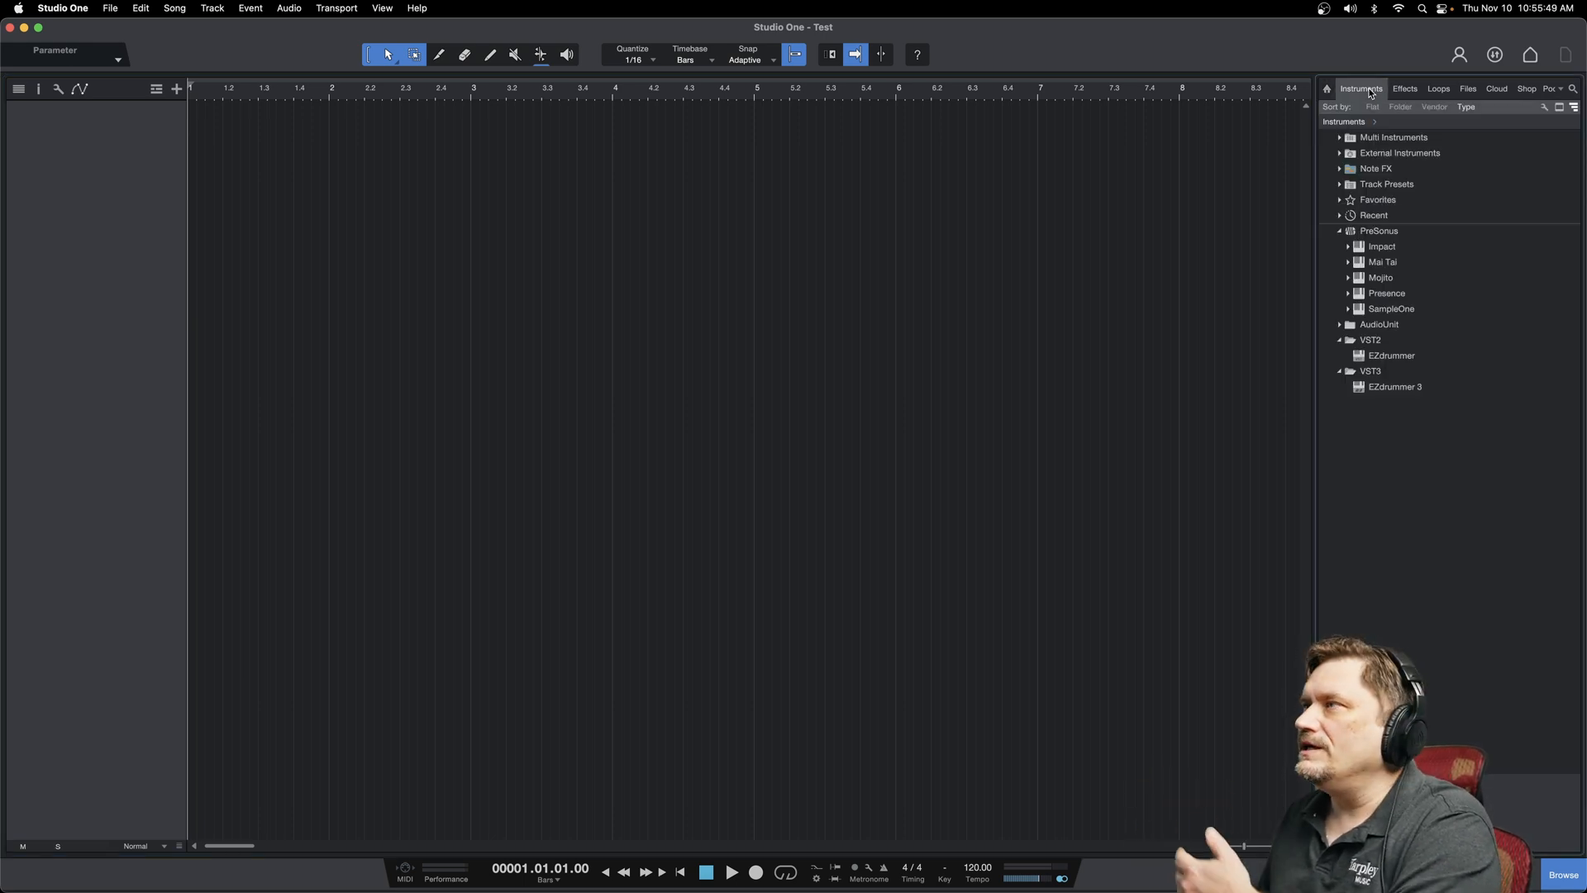
click(1403, 88)
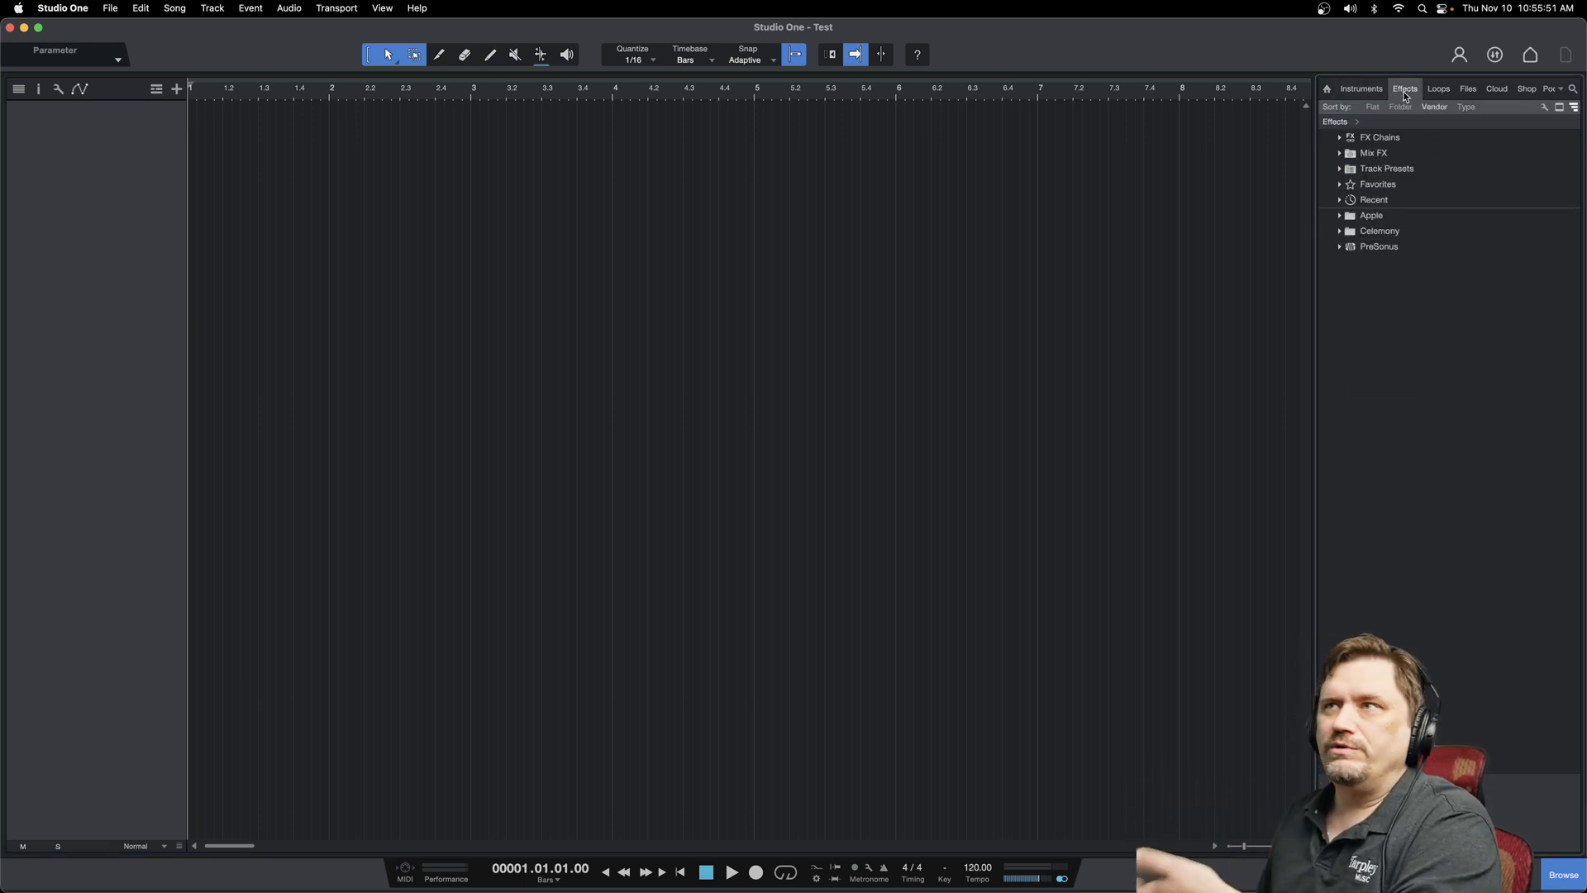
click(1437, 89)
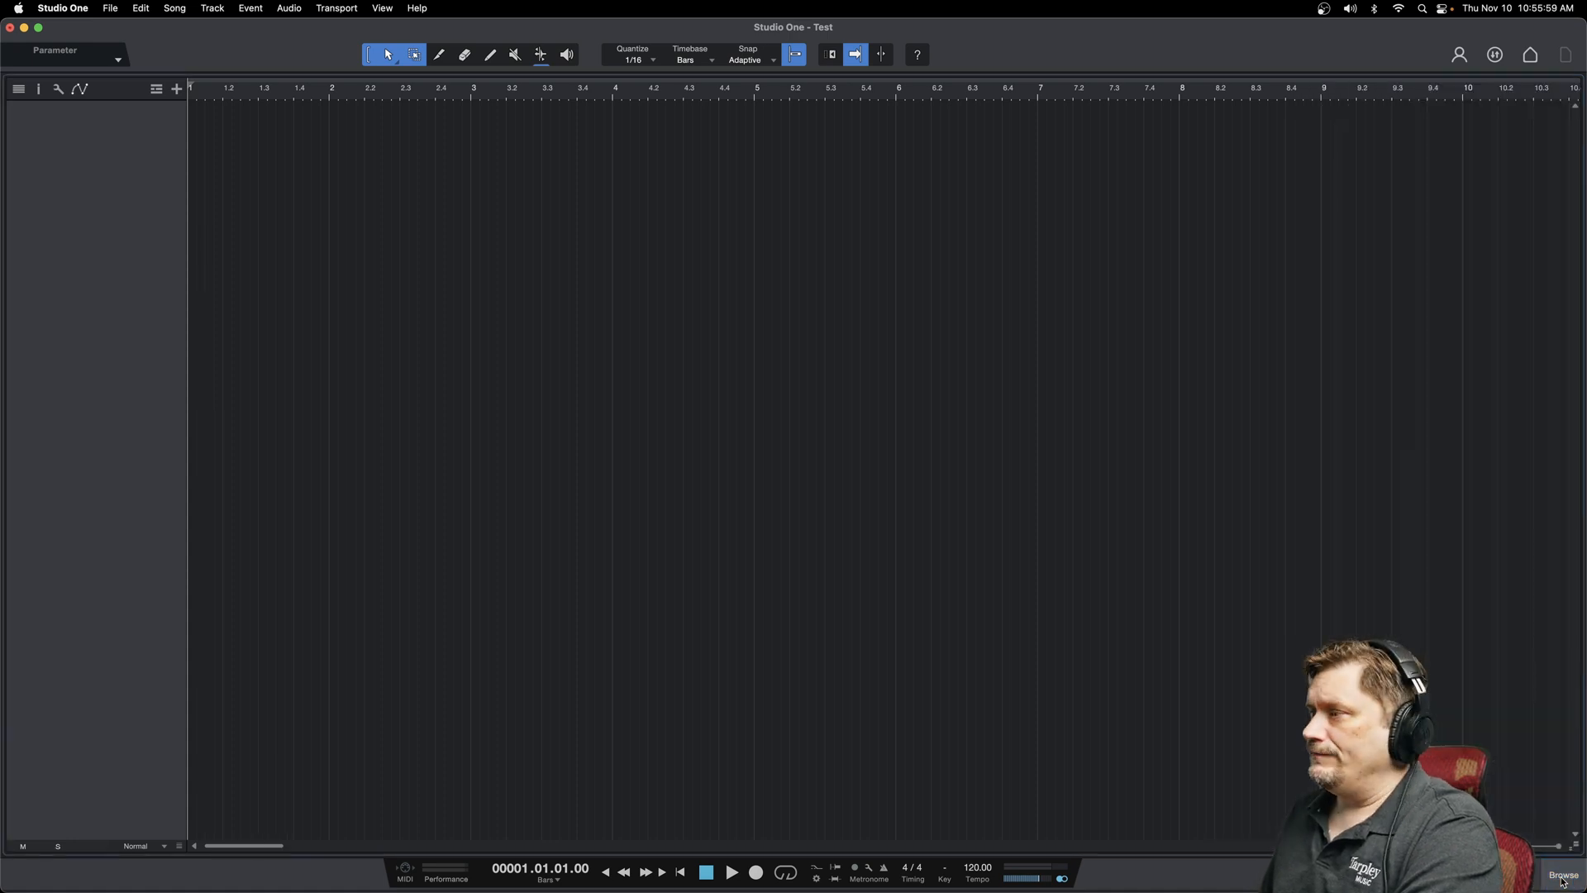
Reopen the Browser on the loops library and show the Console below the arrangement
click(1563, 875)
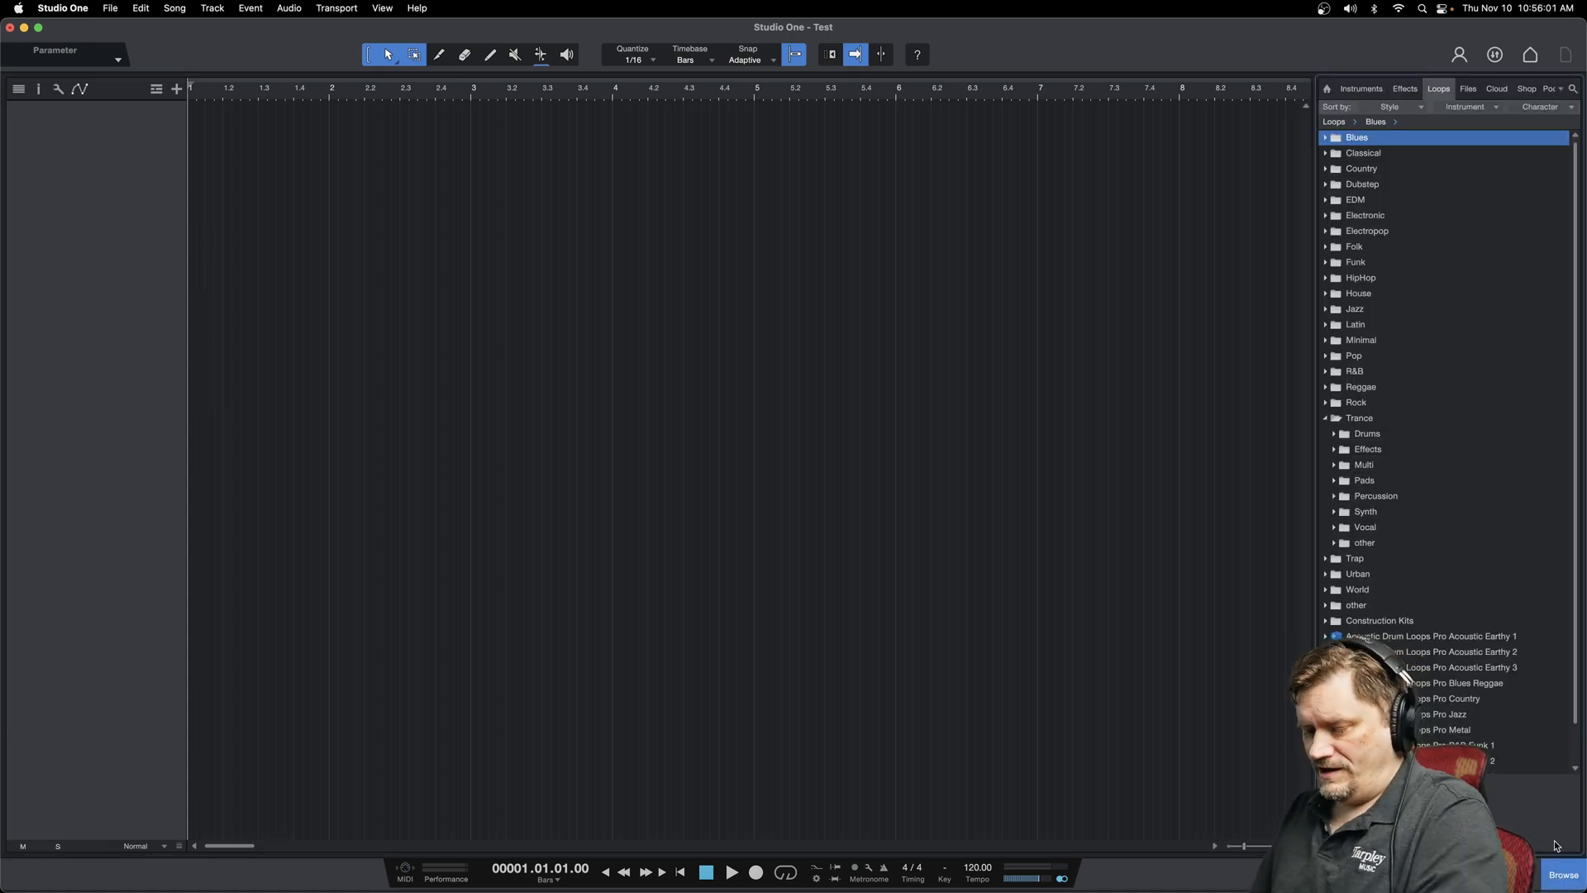
click(1562, 879)
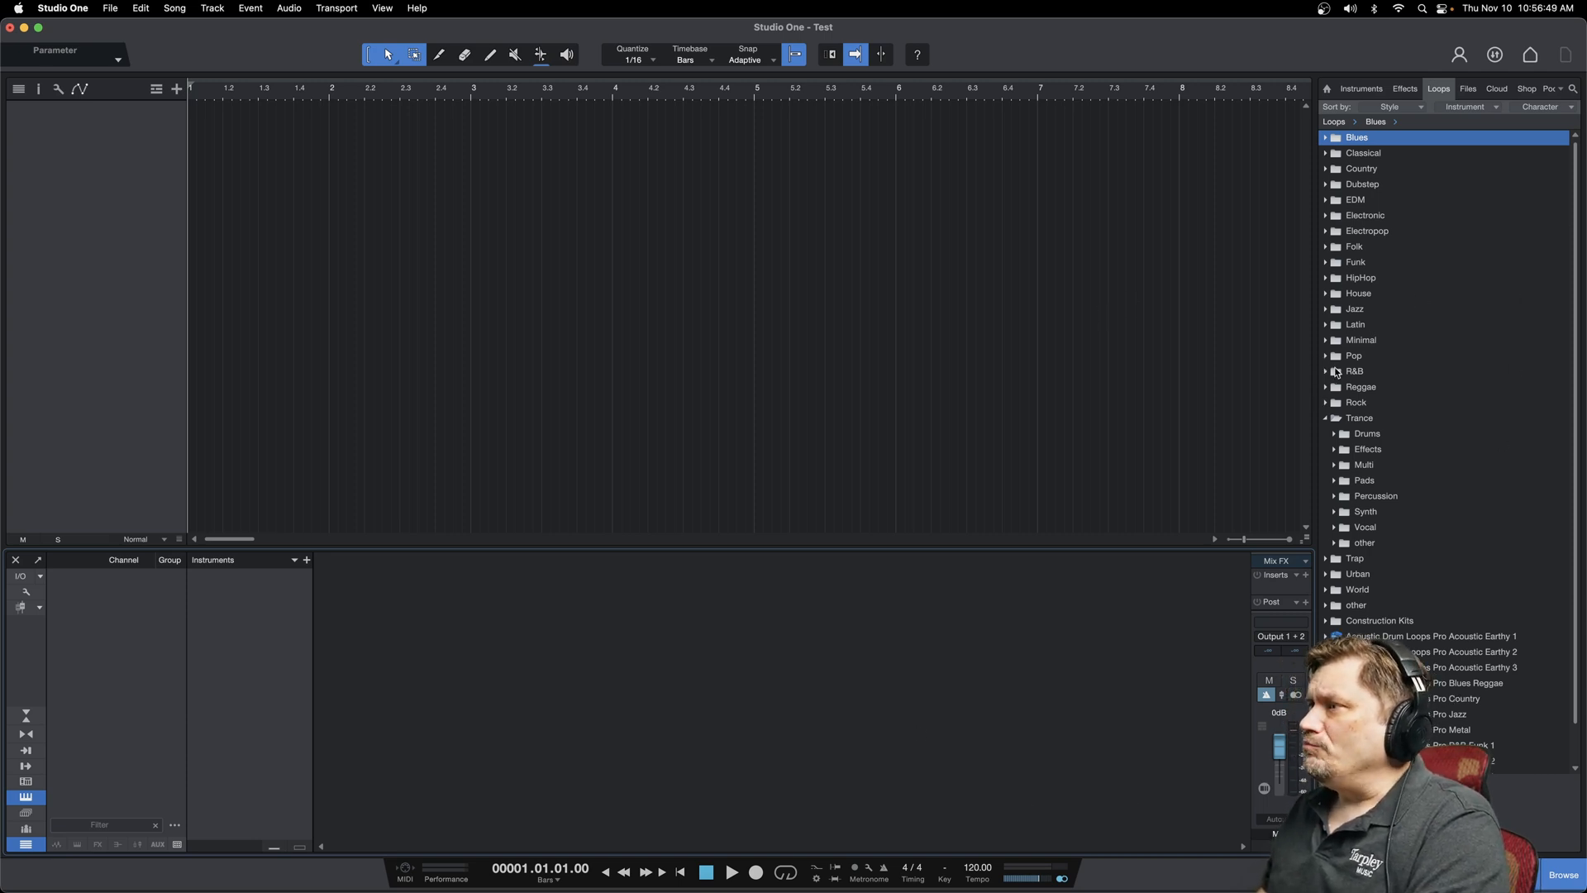
Expand the Pop loops folder, then switch the Browser to the installed effects list
click(1353, 356)
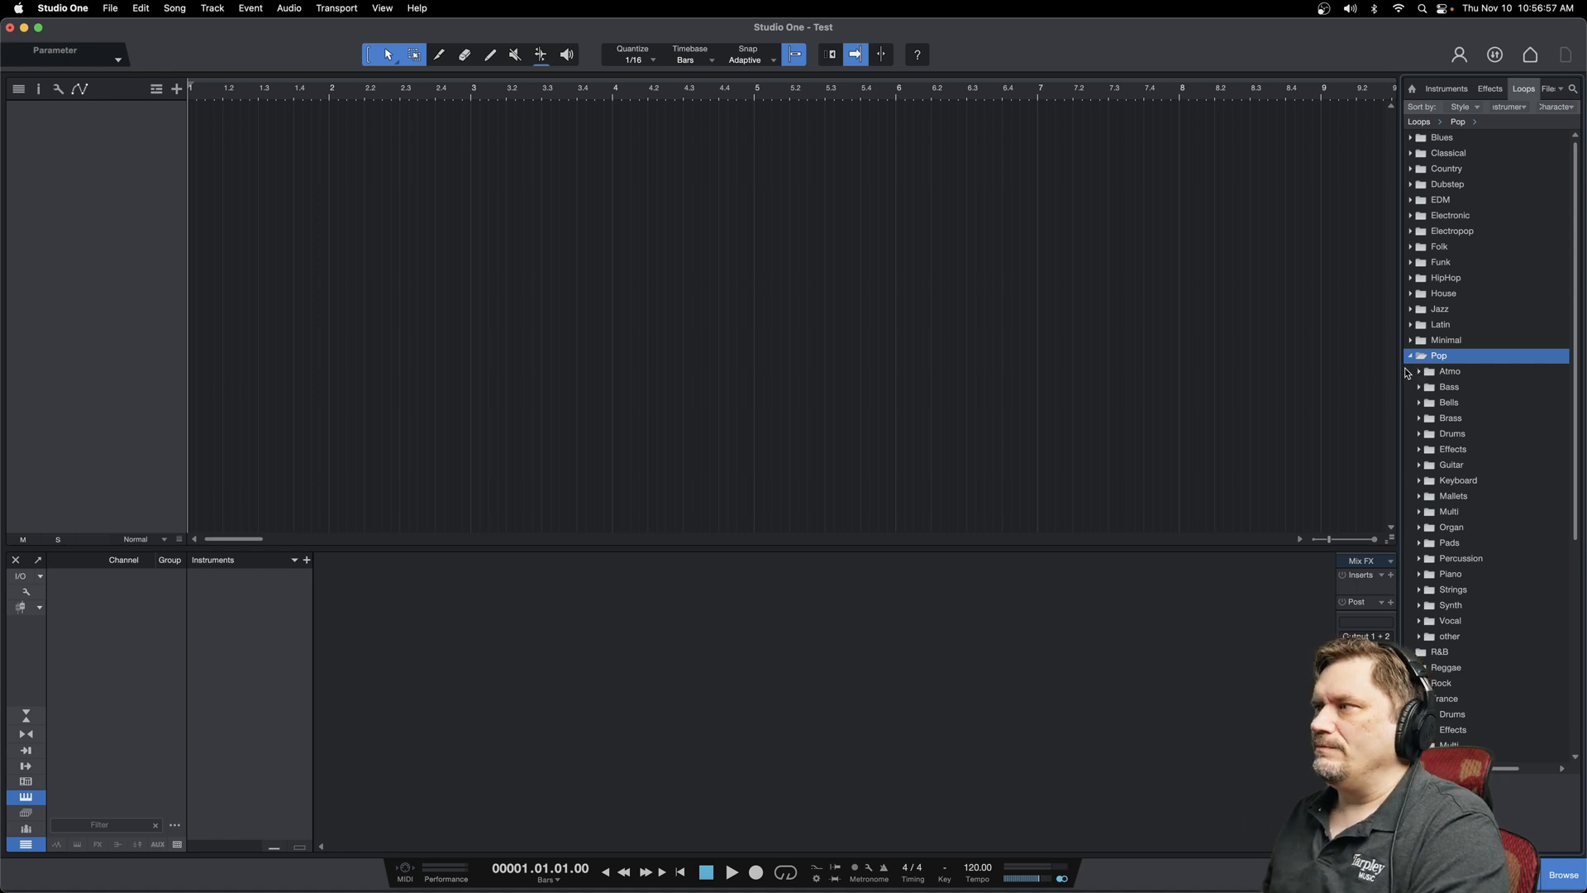
click(1488, 89)
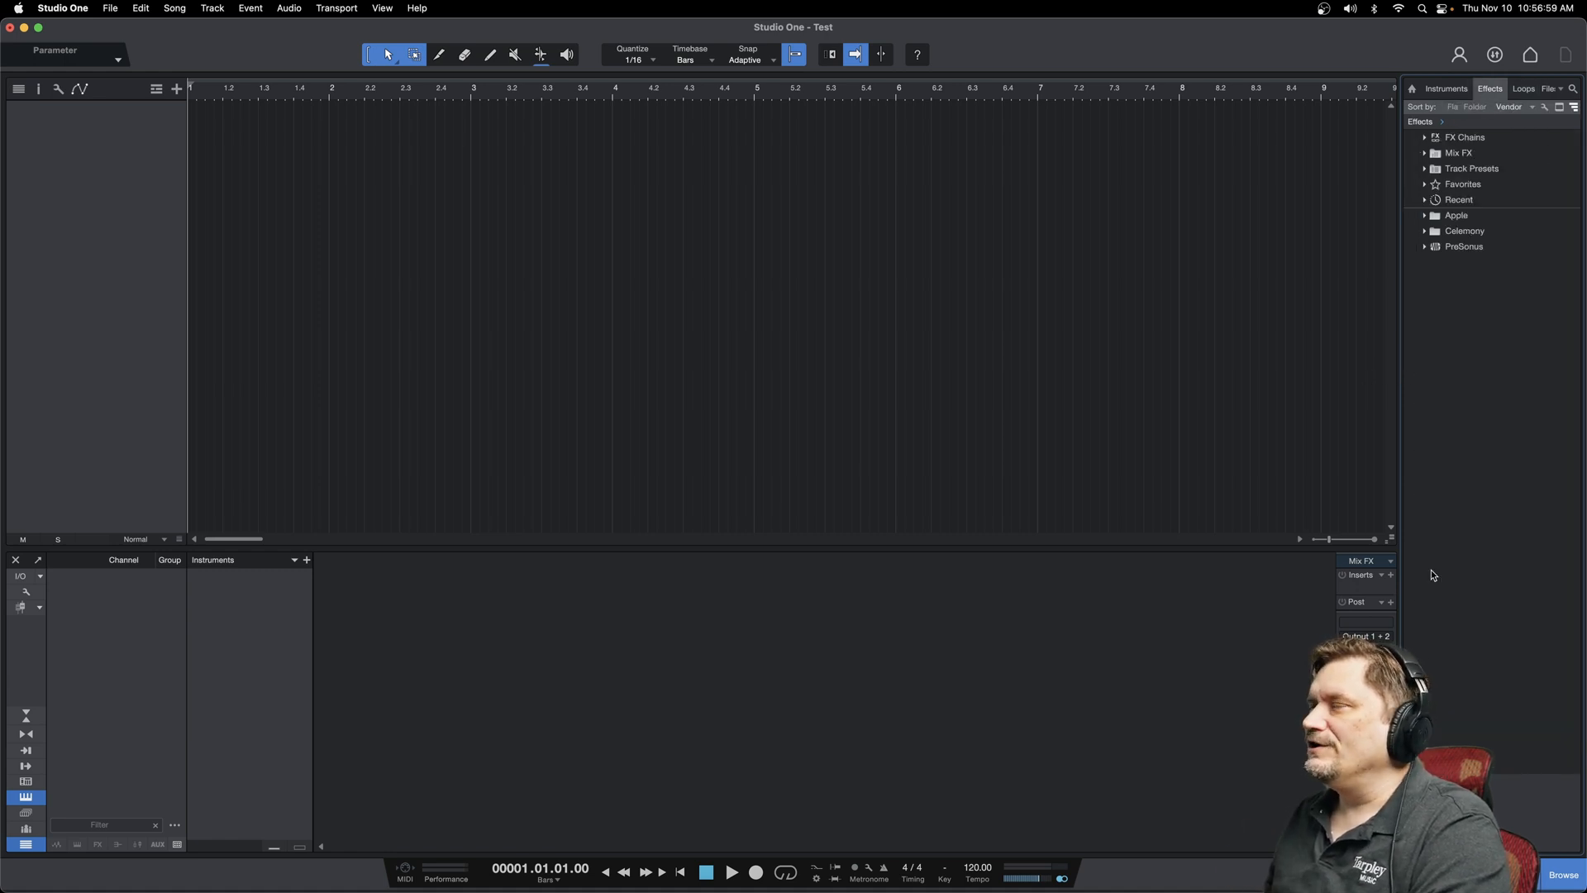
mouse_move(1501, 547)
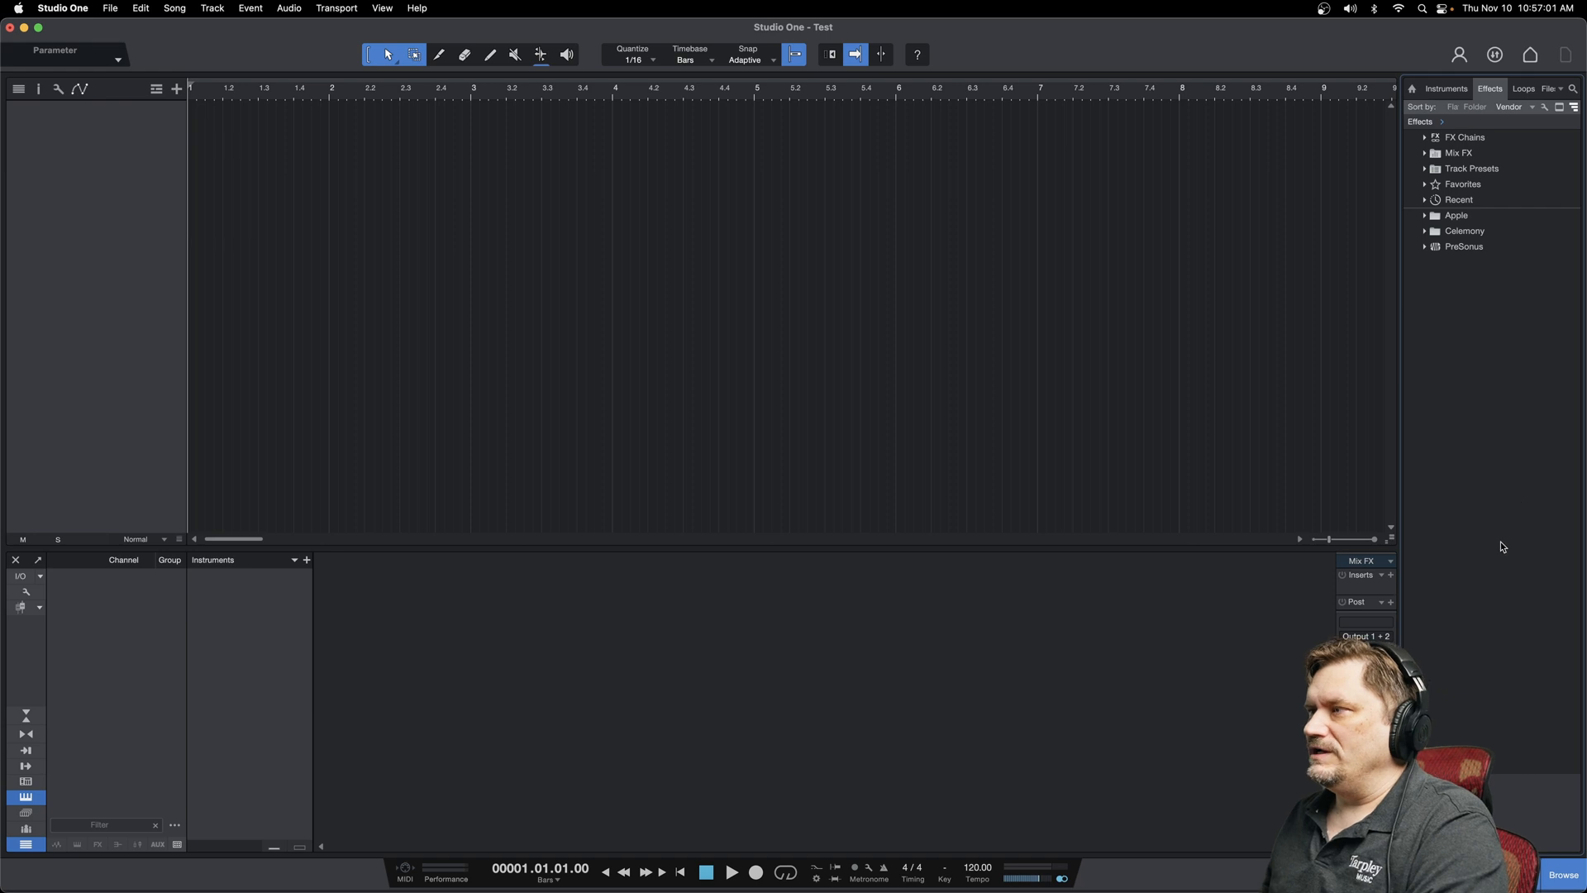
mouse_move(344, 639)
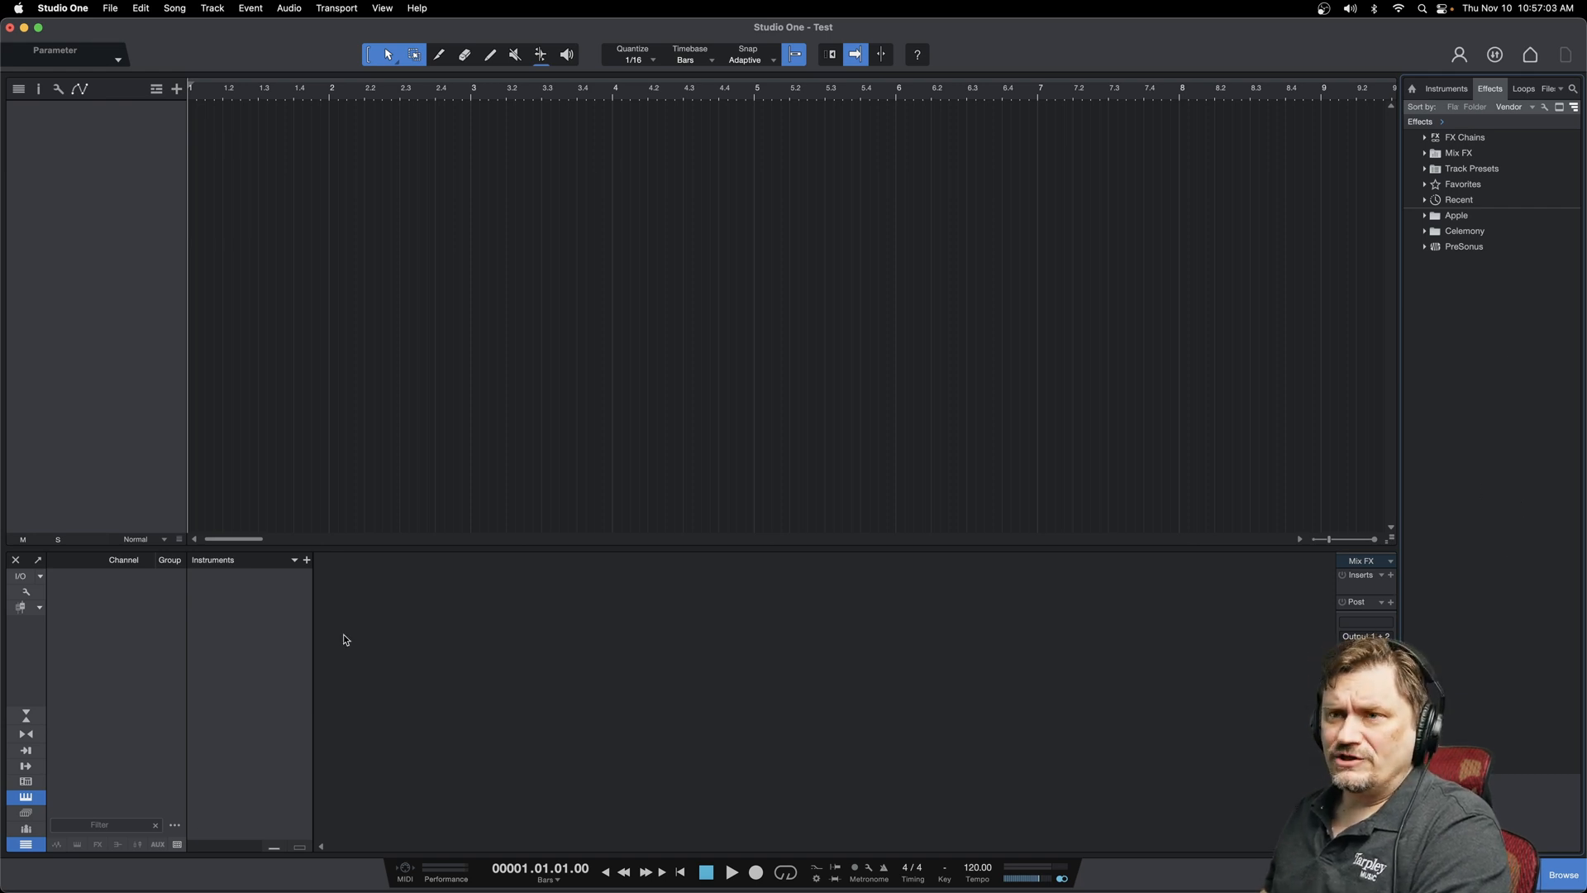
mouse_move(39, 563)
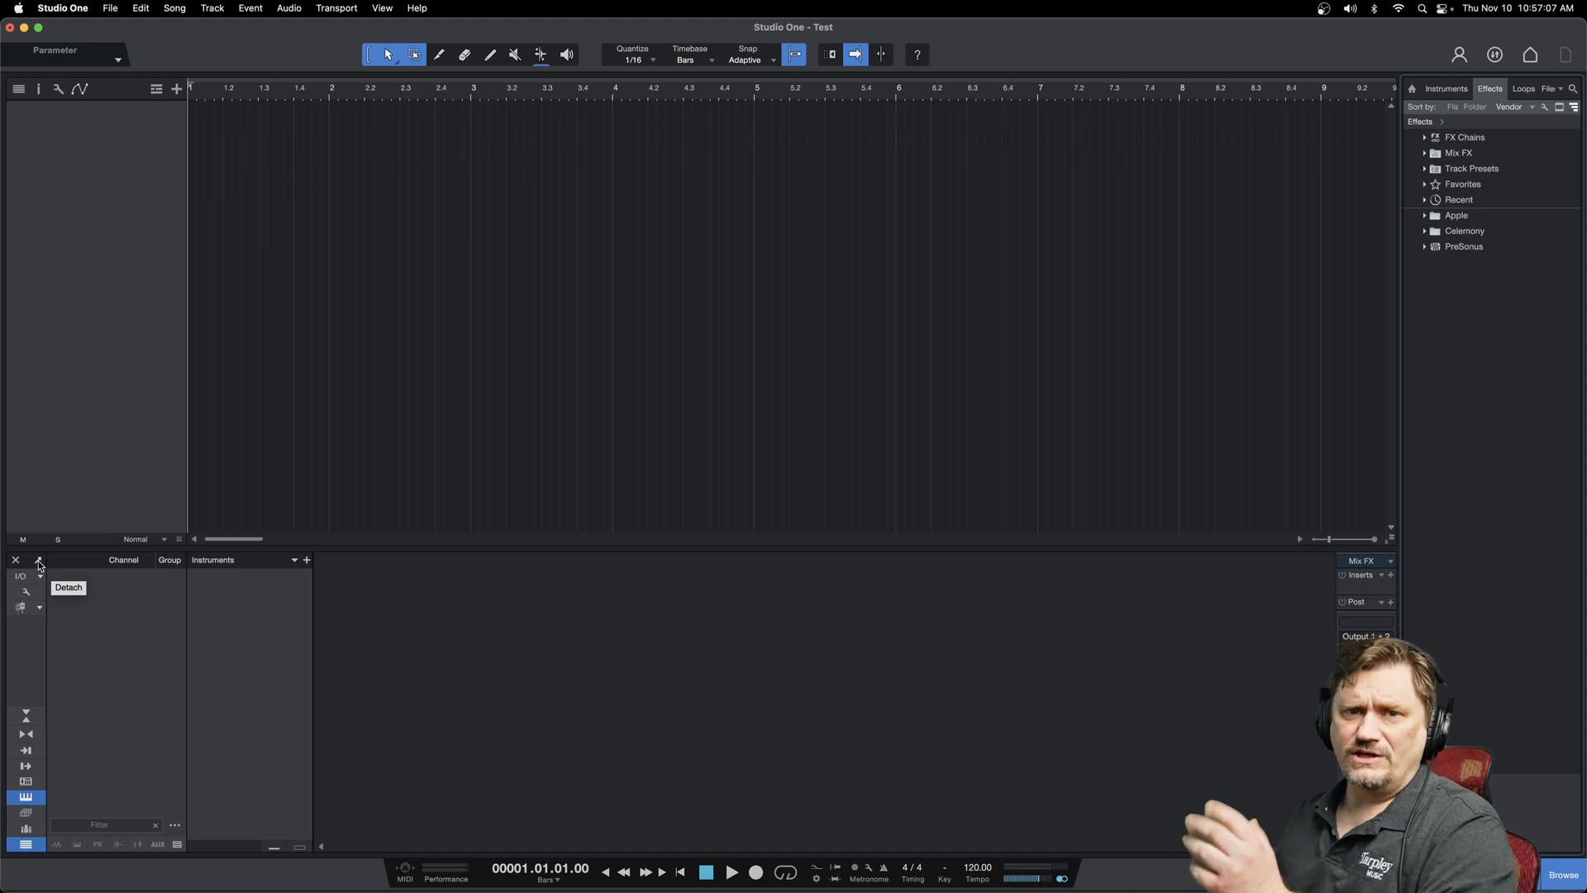
Float the Console as its own window, move it, then dock it under the arrangement
click(39, 564)
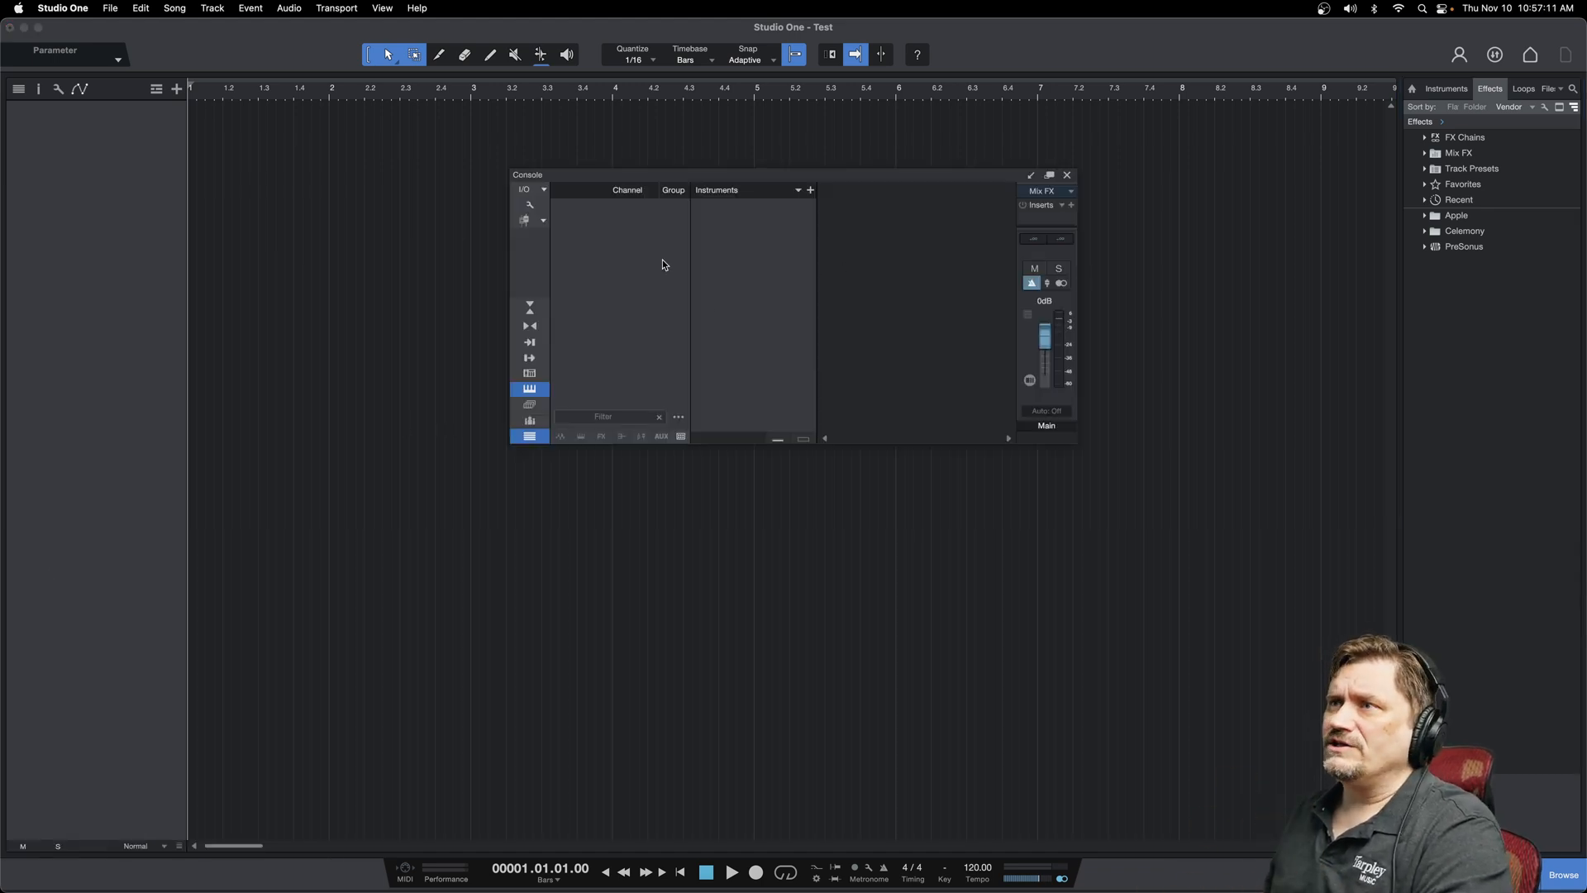
drag(528, 174, 144, 222)
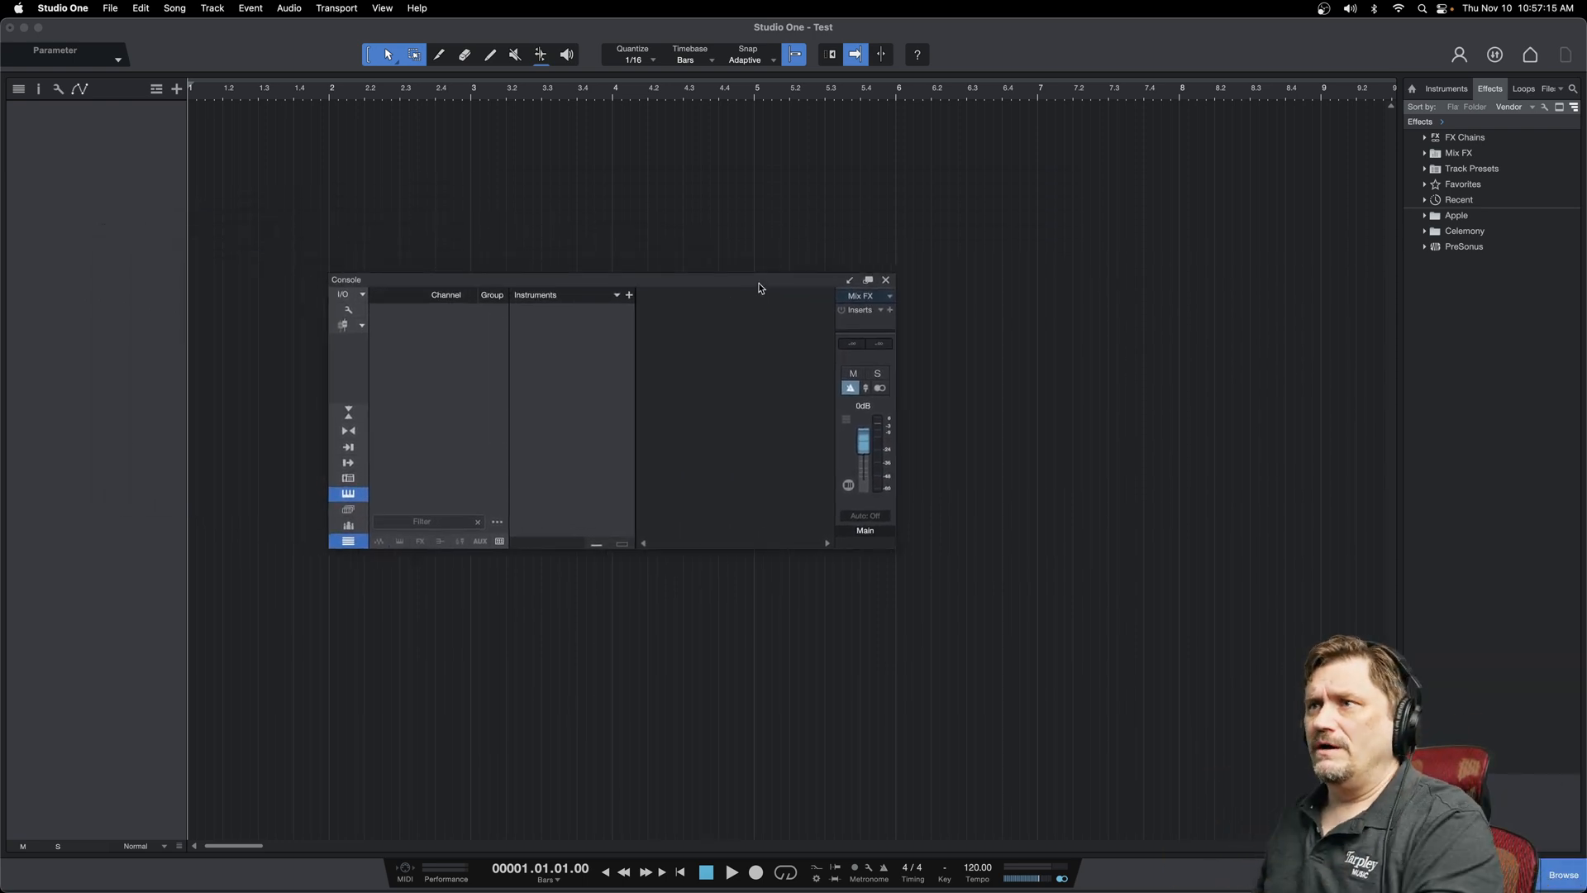
drag(894, 550, 1131, 632)
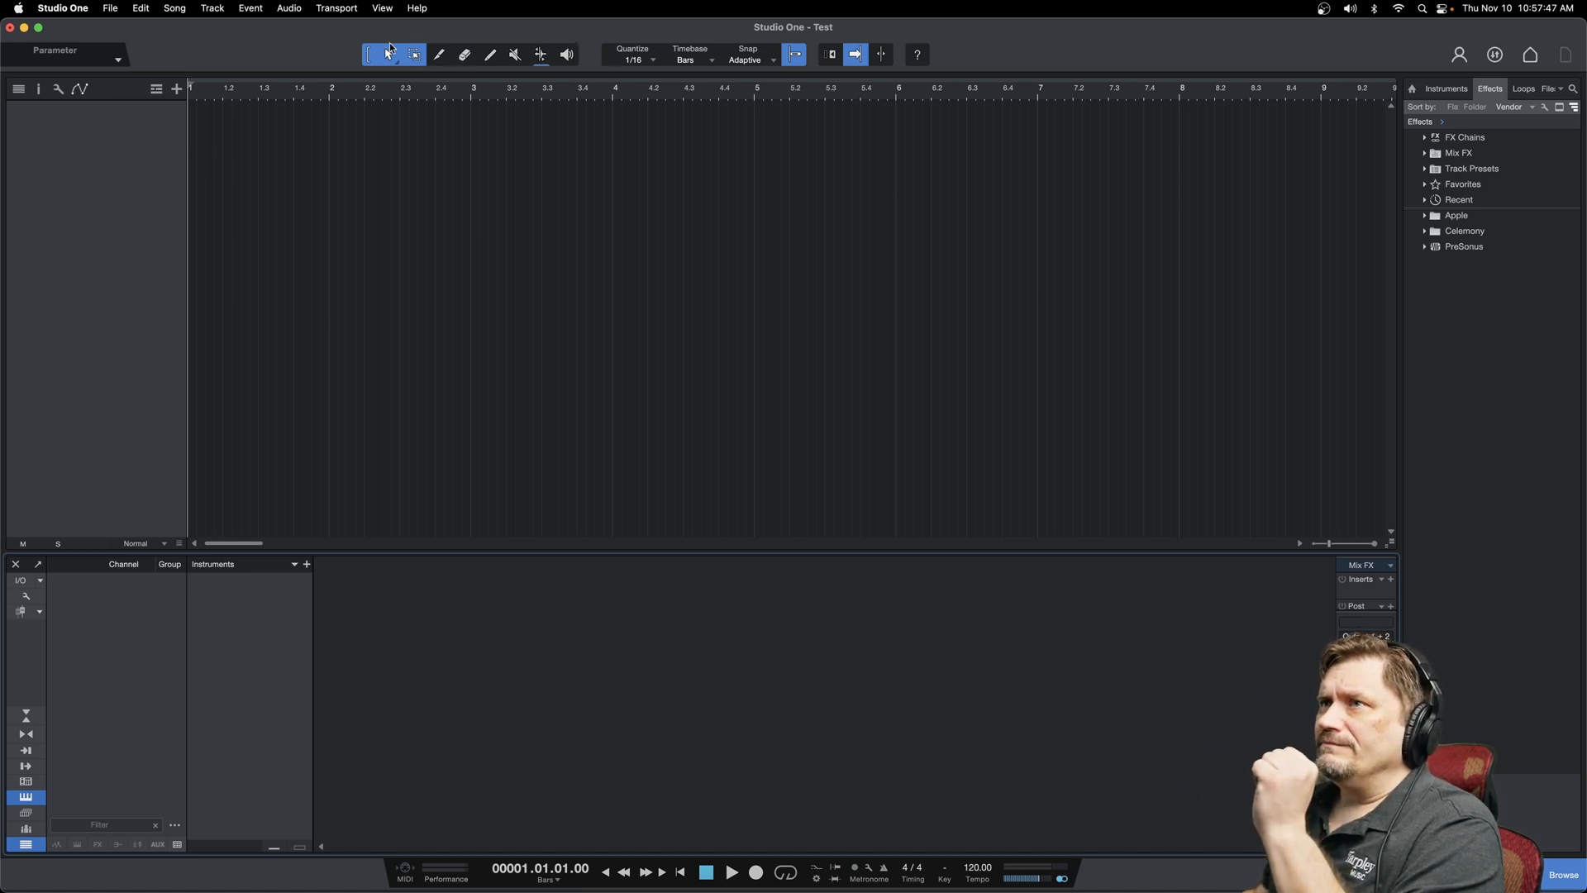
click(463, 55)
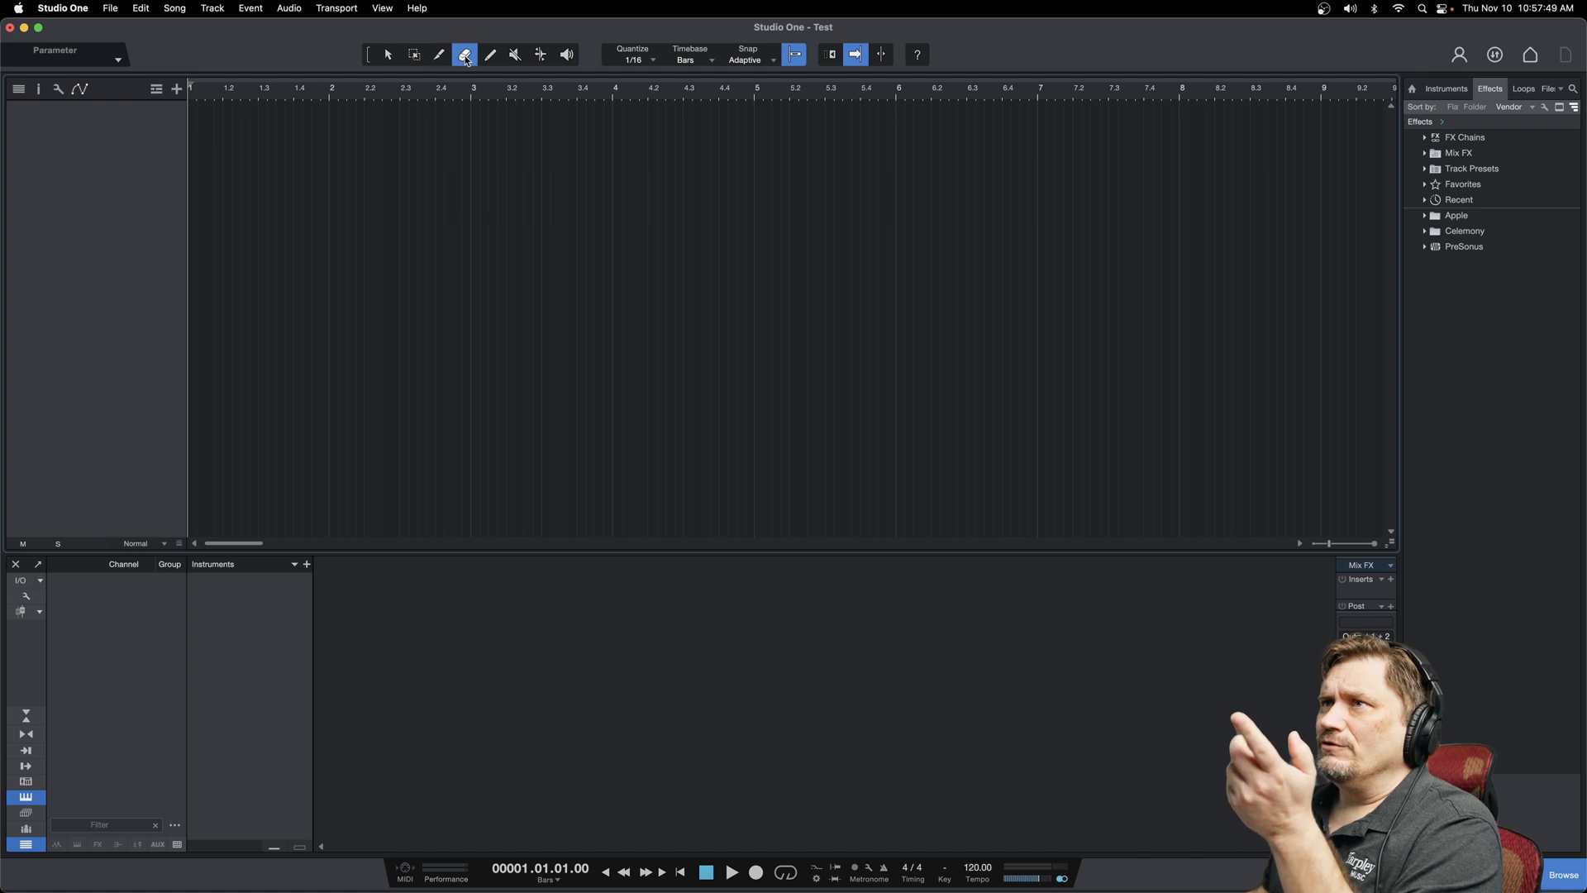
click(387, 53)
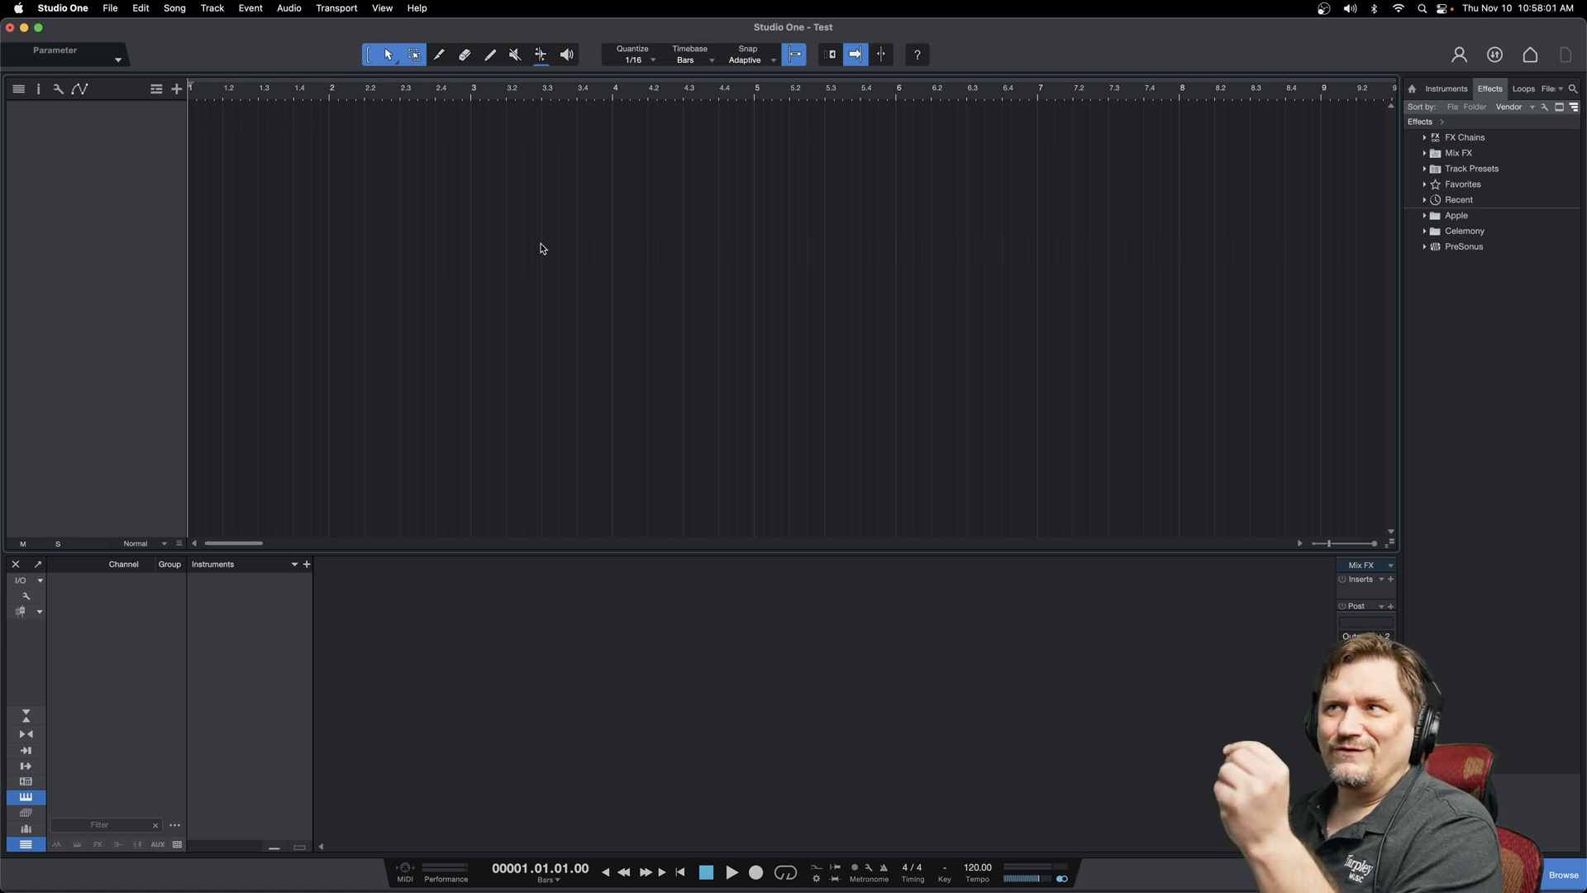
mouse_move(618, 262)
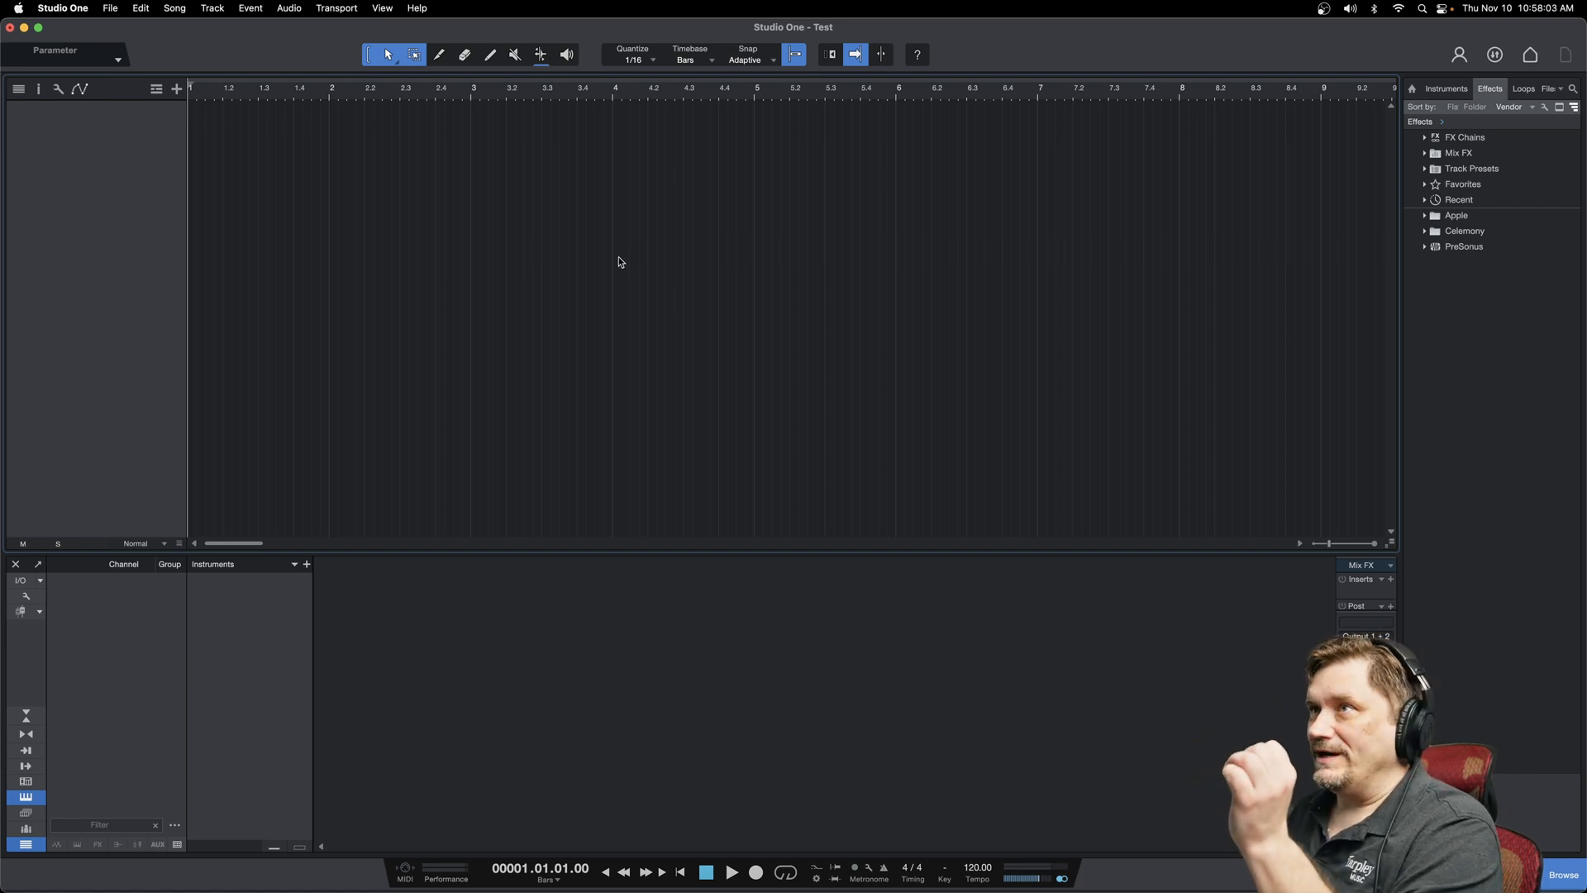
mouse_move(627, 59)
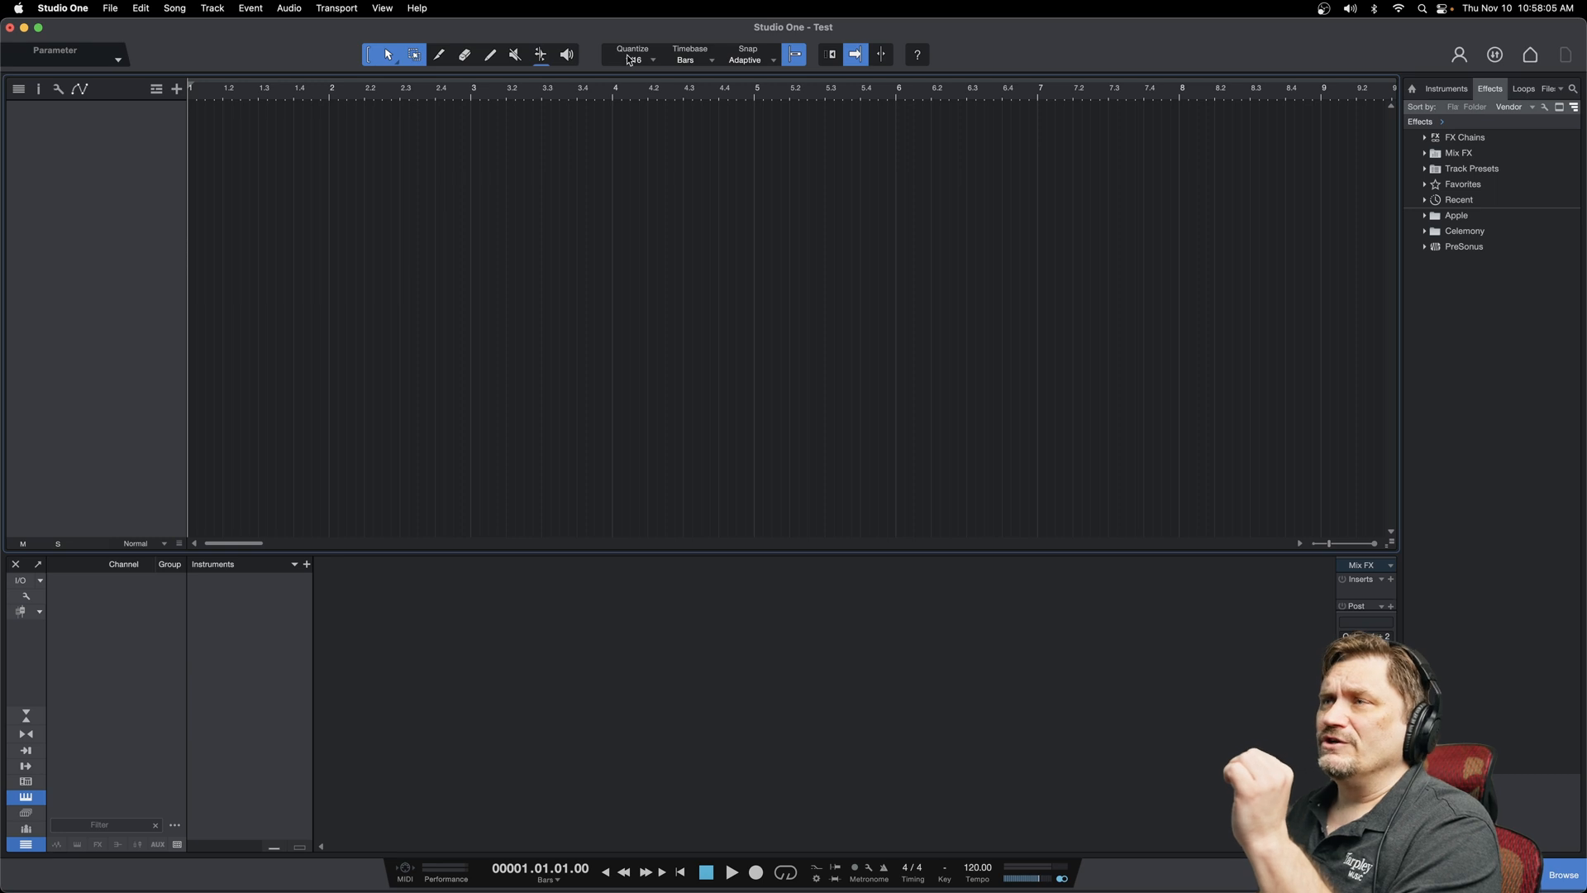
click(749, 55)
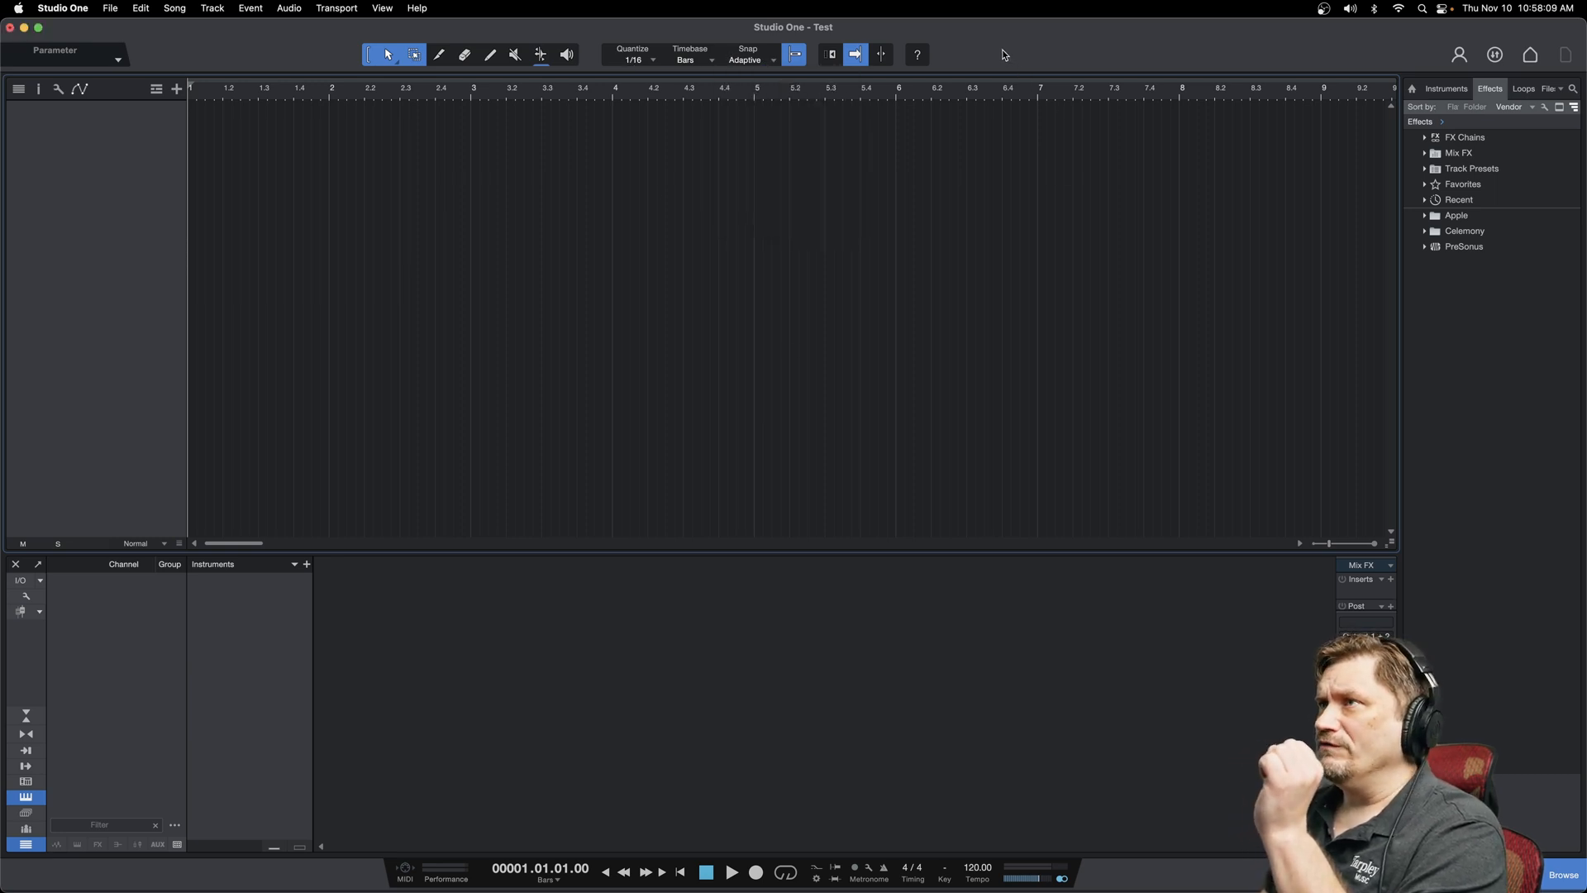
mouse_move(838, 287)
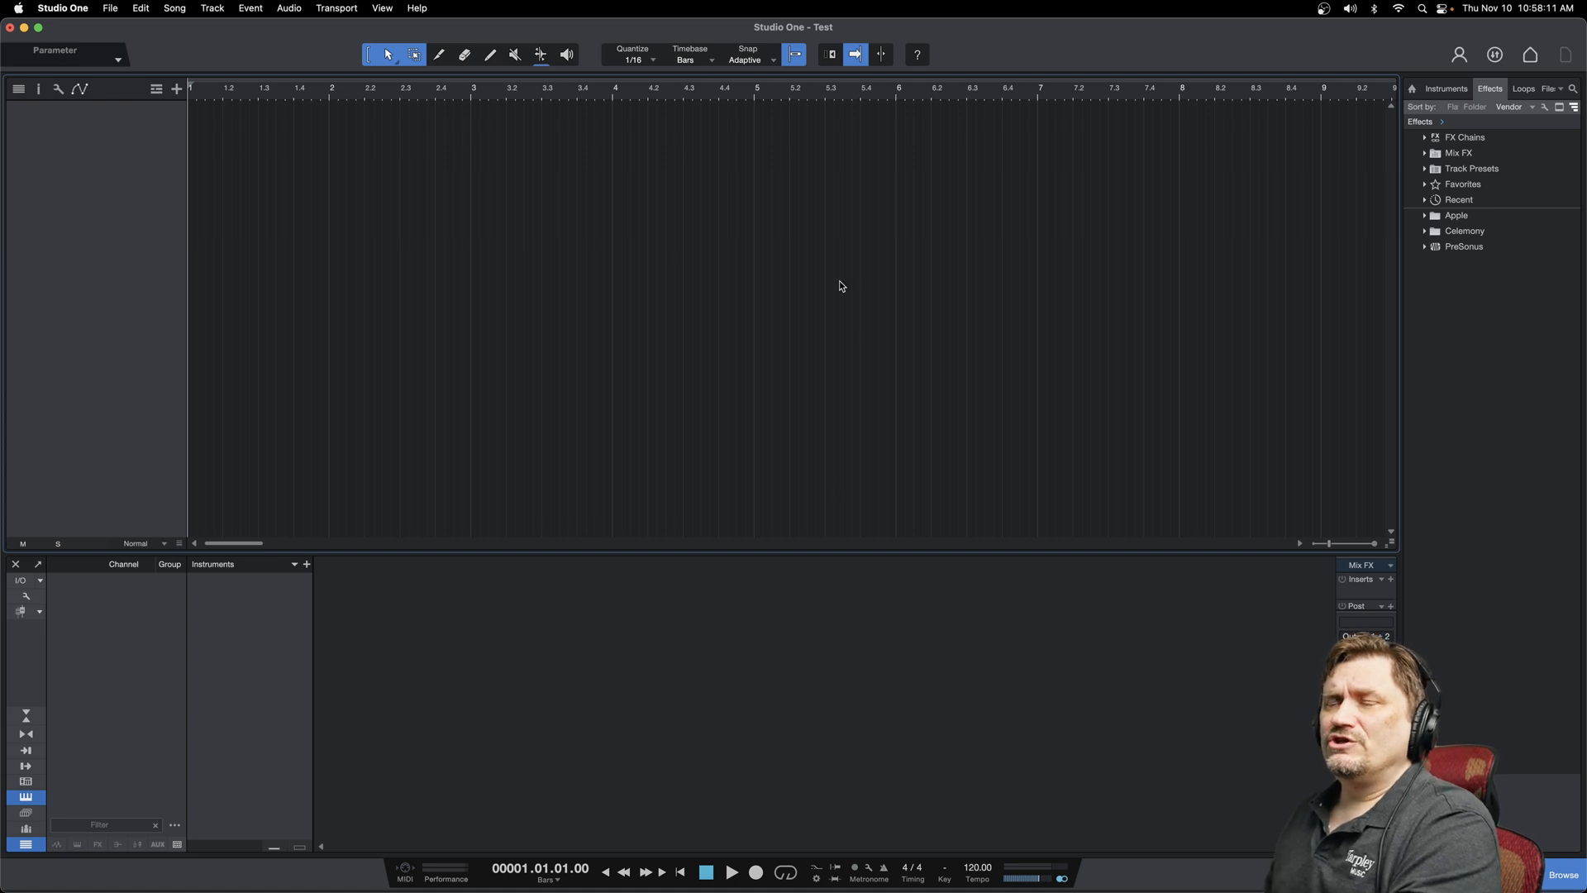
mouse_move(176, 89)
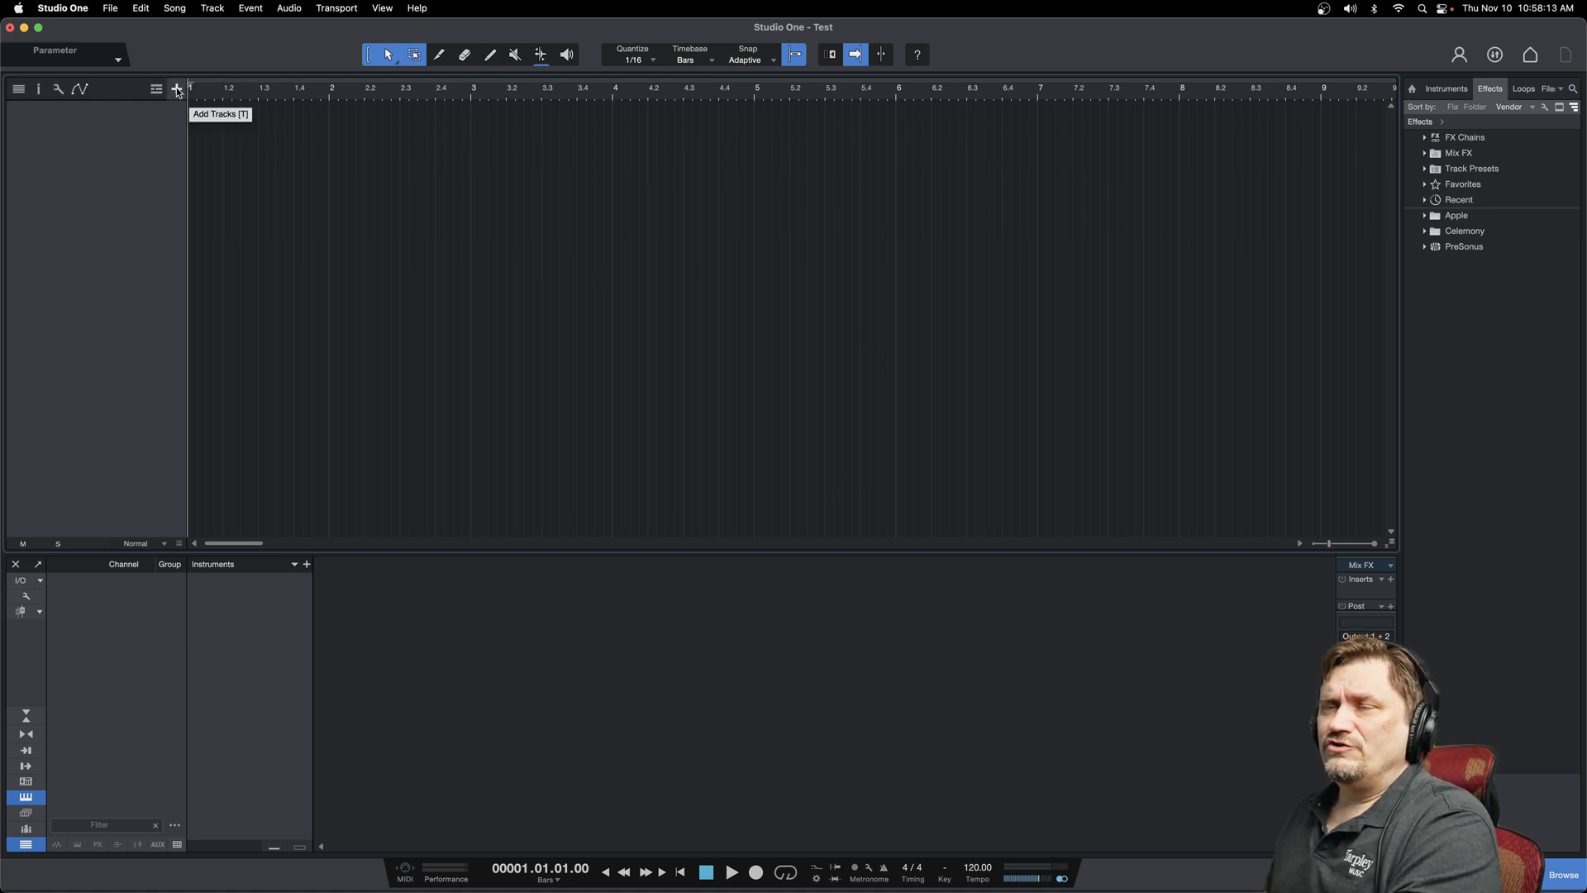